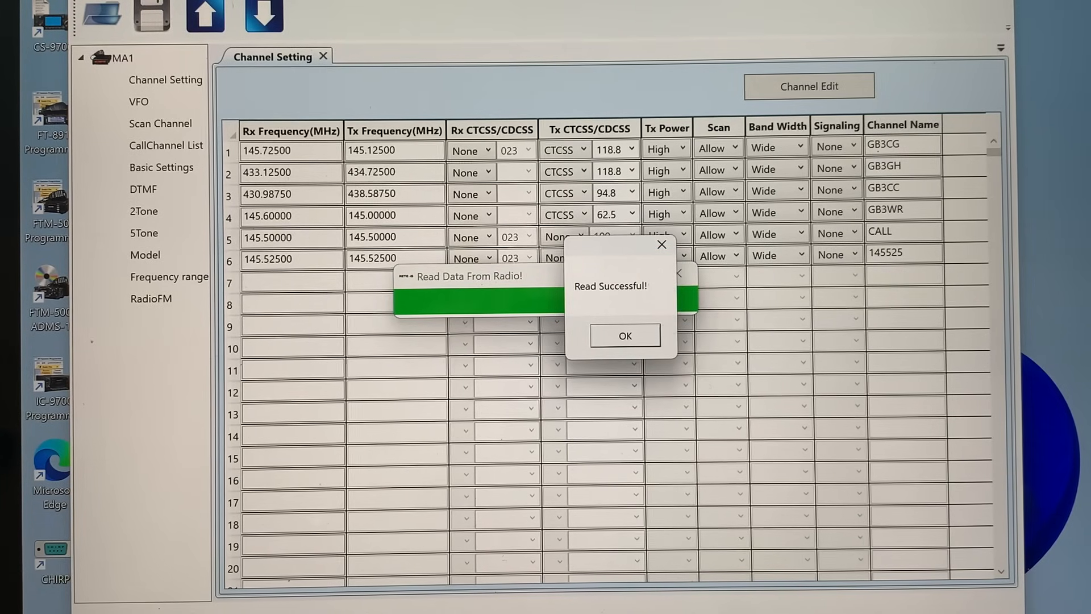
Dismiss the Read Successful message and show the table of six read channels.
{"action": "left_click", "coordinate": [624, 335]}
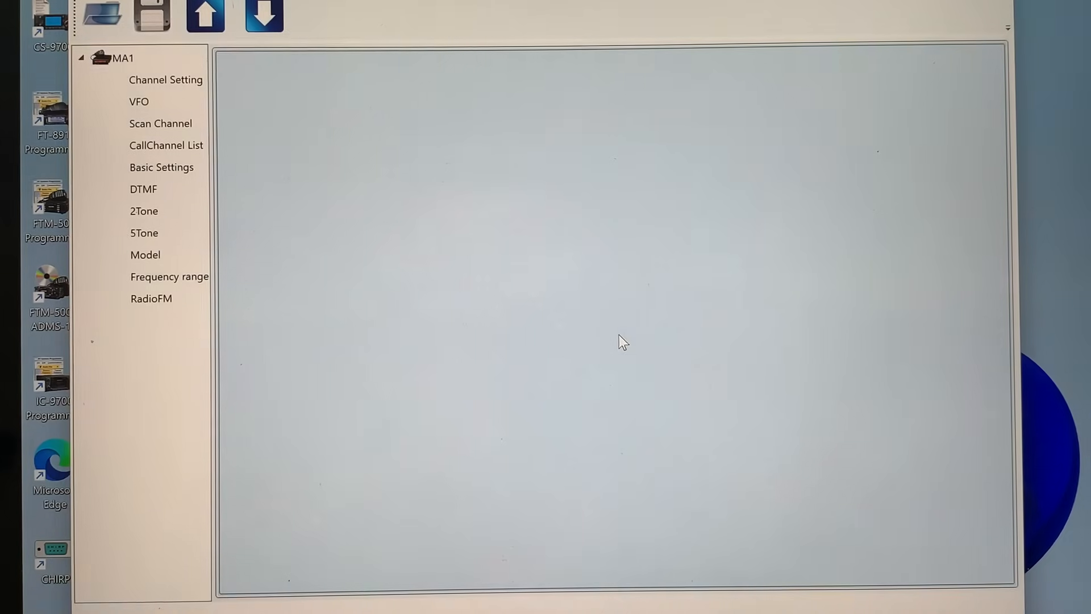
{"action": "left_click", "coordinate": [165, 80]}
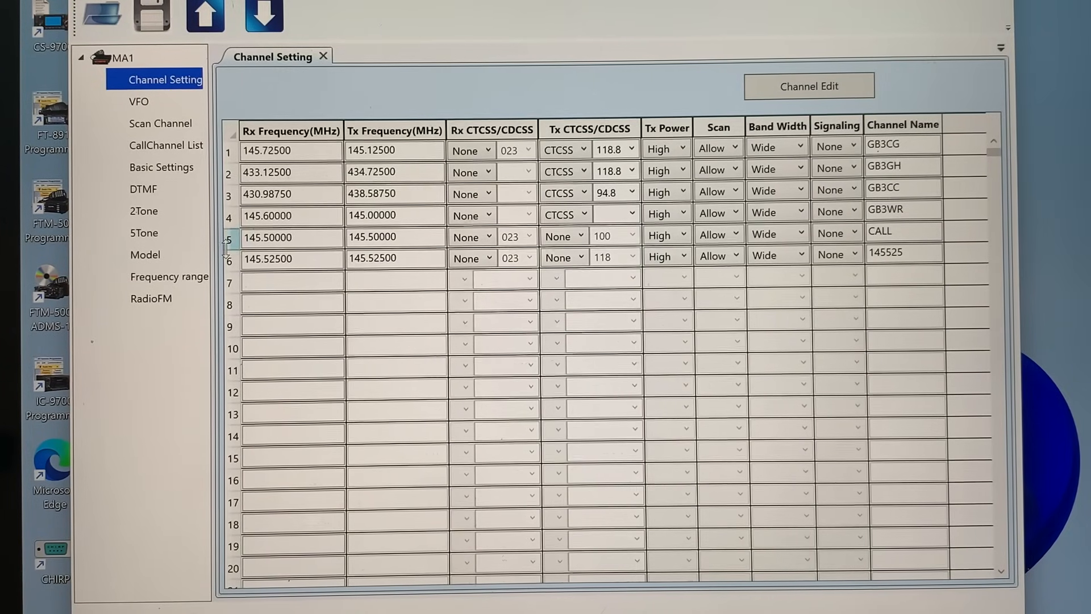
Enter 134.750 MHz as channel 7's receive frequency and name it AIRBAN.
{"action": "left_click", "coordinate": [291, 282]}
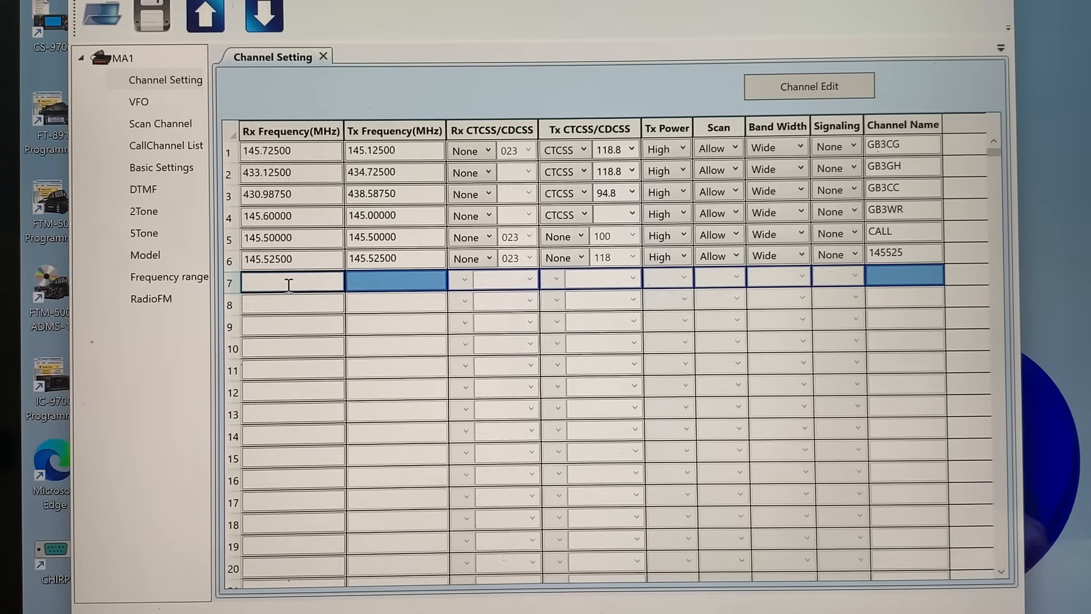
{"action": "type", "text": "134"}
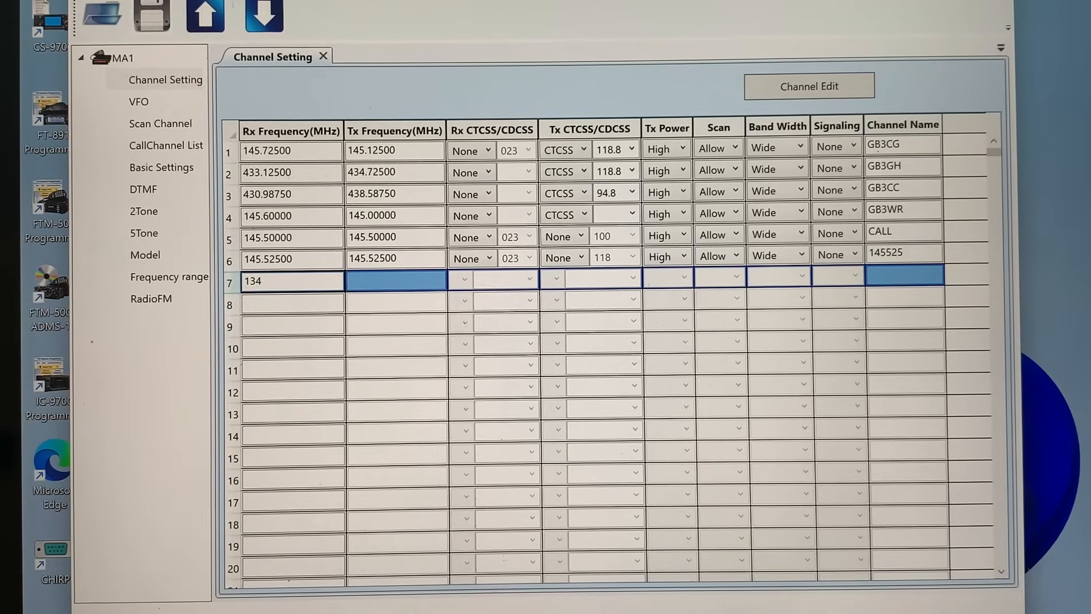
{"action": "type", "text": "."}
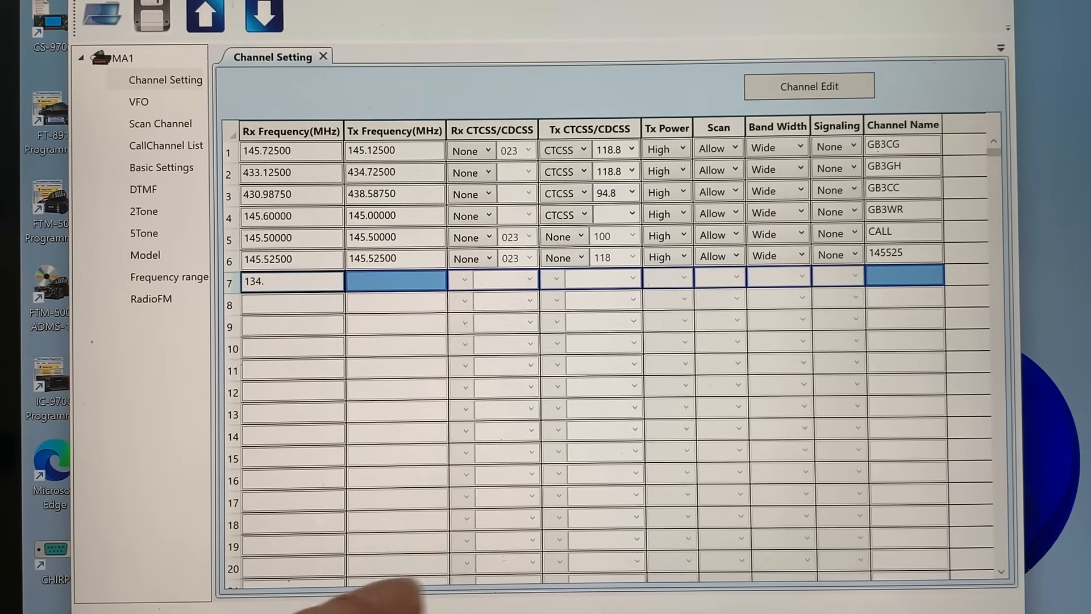
{"action": "type", "text": "75000"}
{"action": "left_click", "coordinate": [905, 279]}
{"action": "type", "text": "A"}
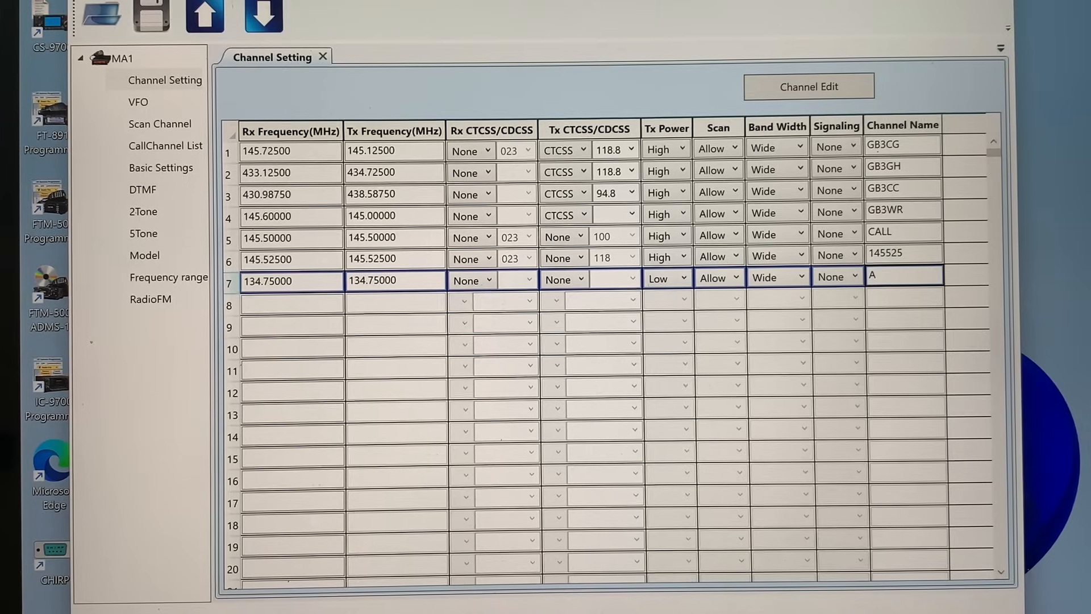
{"action": "type", "text": "IRBAN"}
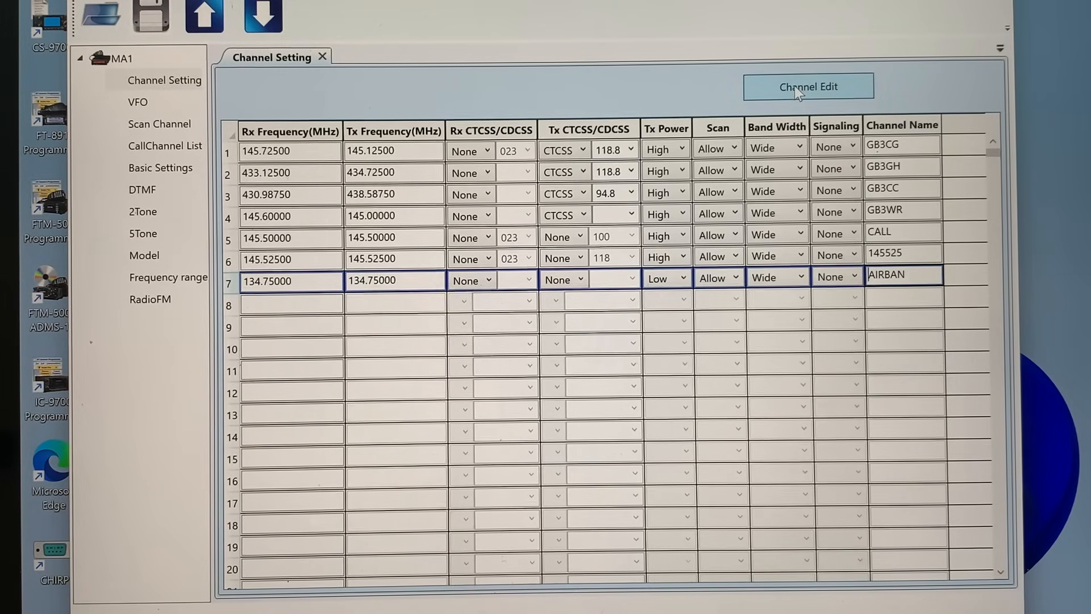
Confirm AM is enabled on channel 7 AIRBAN, then write the channel data to the radio.
{"action": "left_click", "coordinate": [808, 86]}
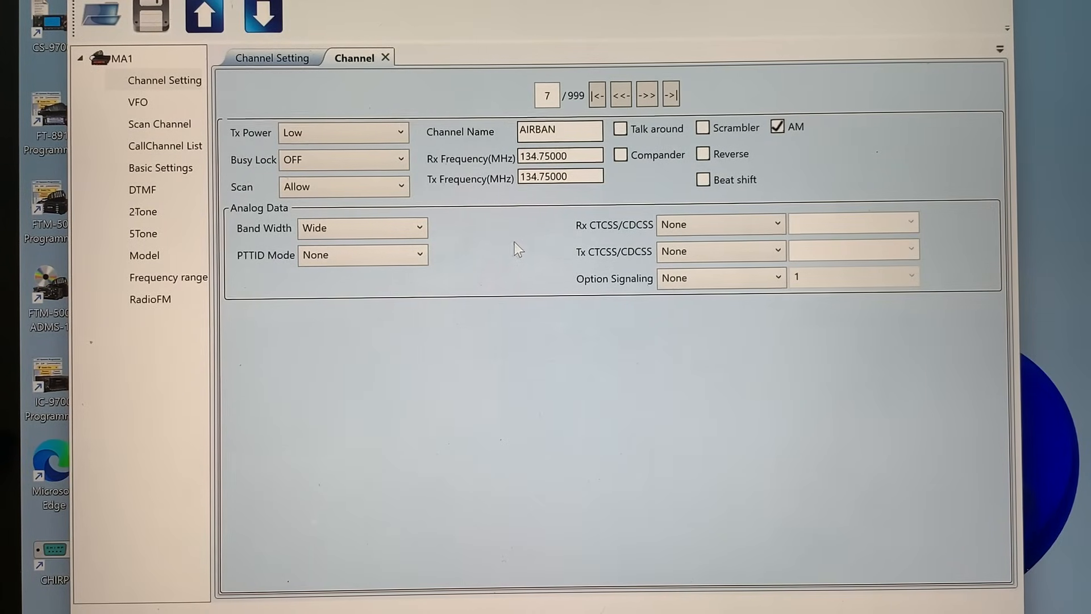
{"action": "mouse_move", "coordinate": [817, 142]}
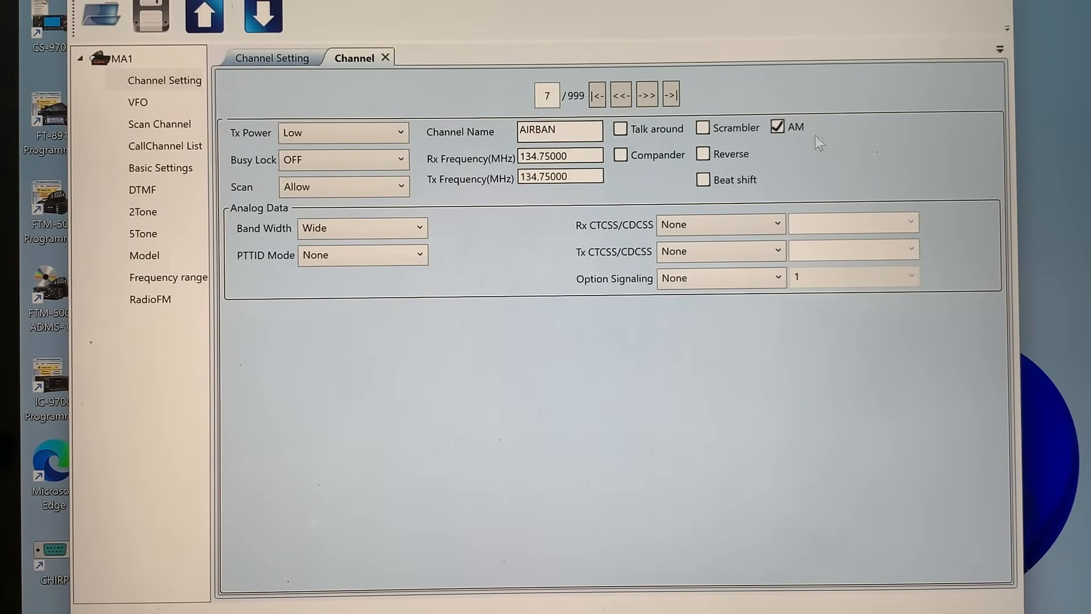
{"action": "mouse_move", "coordinate": [650, 231]}
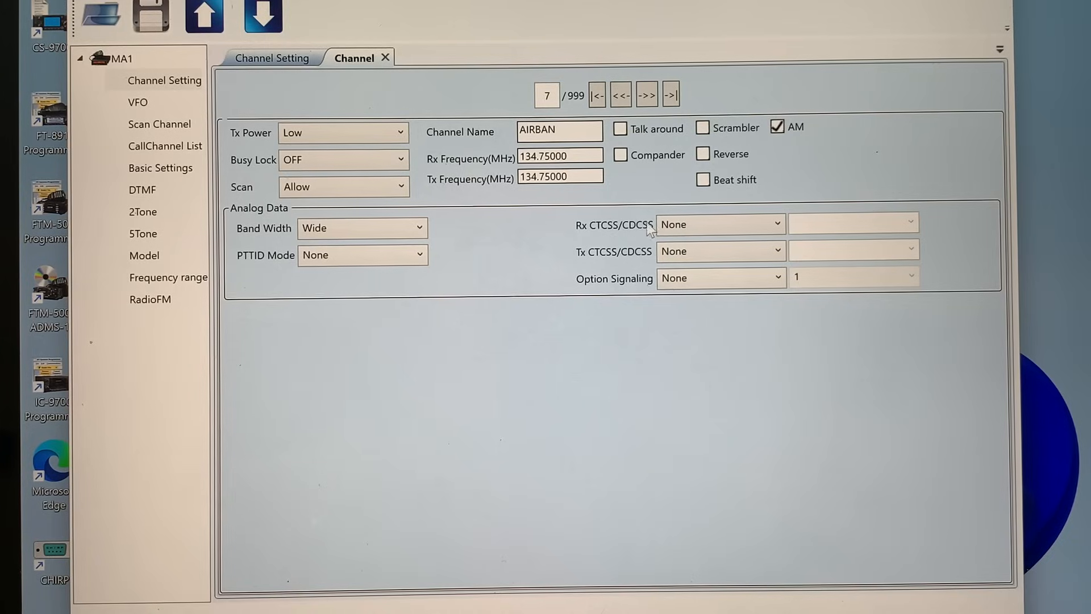
{"action": "mouse_move", "coordinate": [473, 246]}
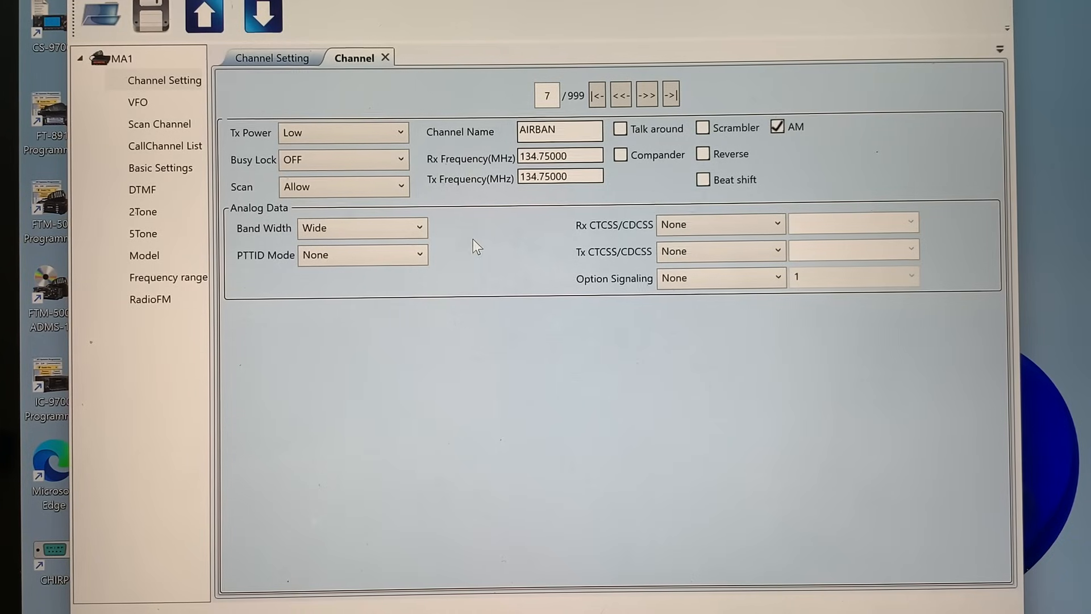
{"action": "left_click", "coordinate": [263, 18]}
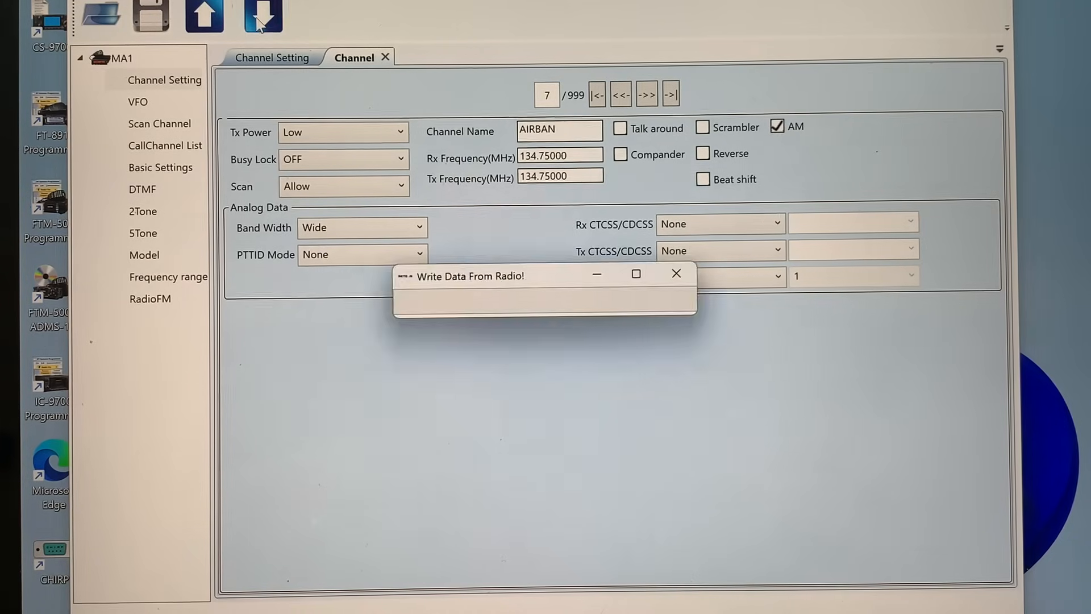
{"action": "left_click", "coordinate": [263, 17]}
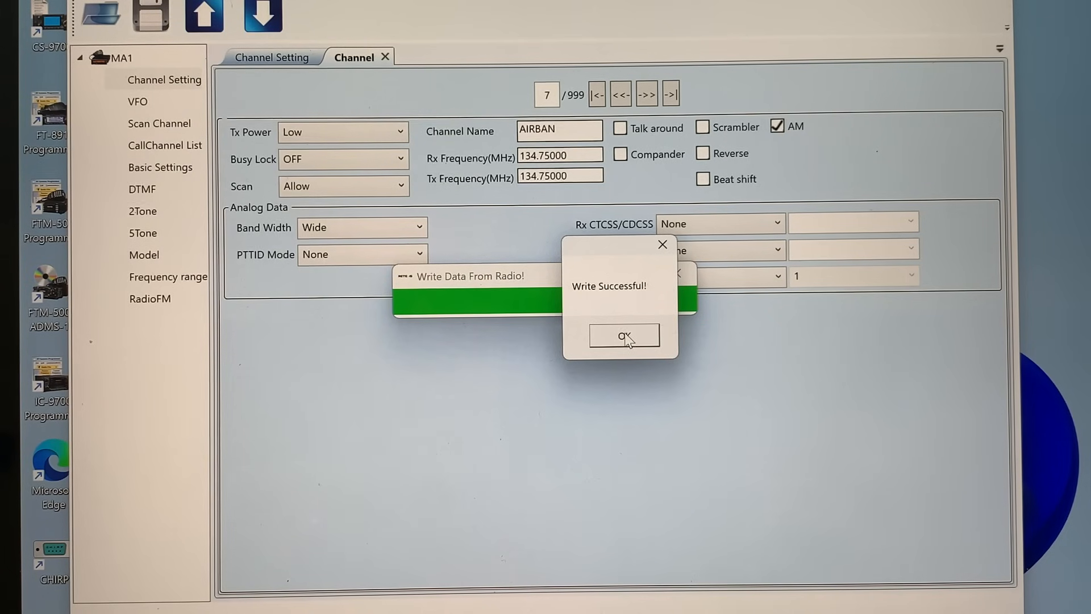
Acknowledge the Write Successful message, returning to channel 7's AIRBAN details.
{"action": "left_click", "coordinate": [623, 336]}
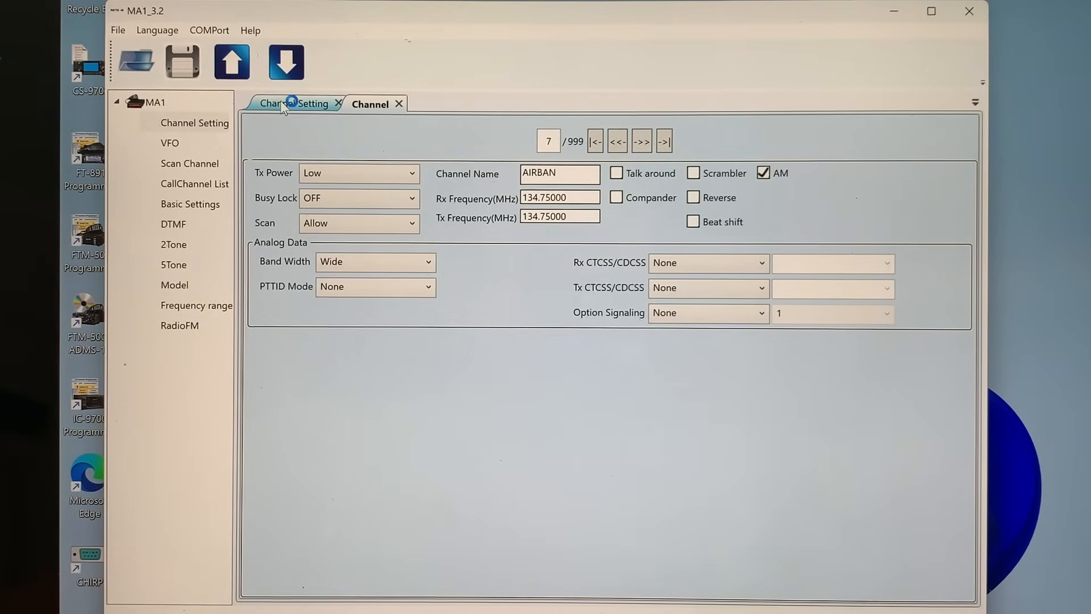
Return to the seven-channel table and select row 8's receive frequency cell.
{"action": "left_click", "coordinate": [292, 103]}
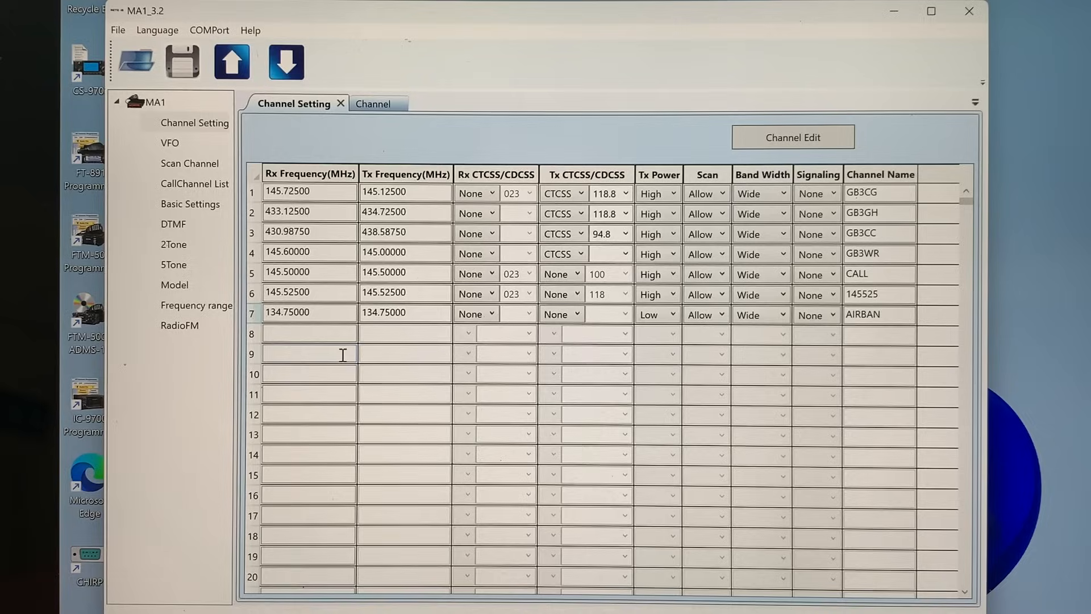
{"action": "left_click", "coordinate": [308, 354]}
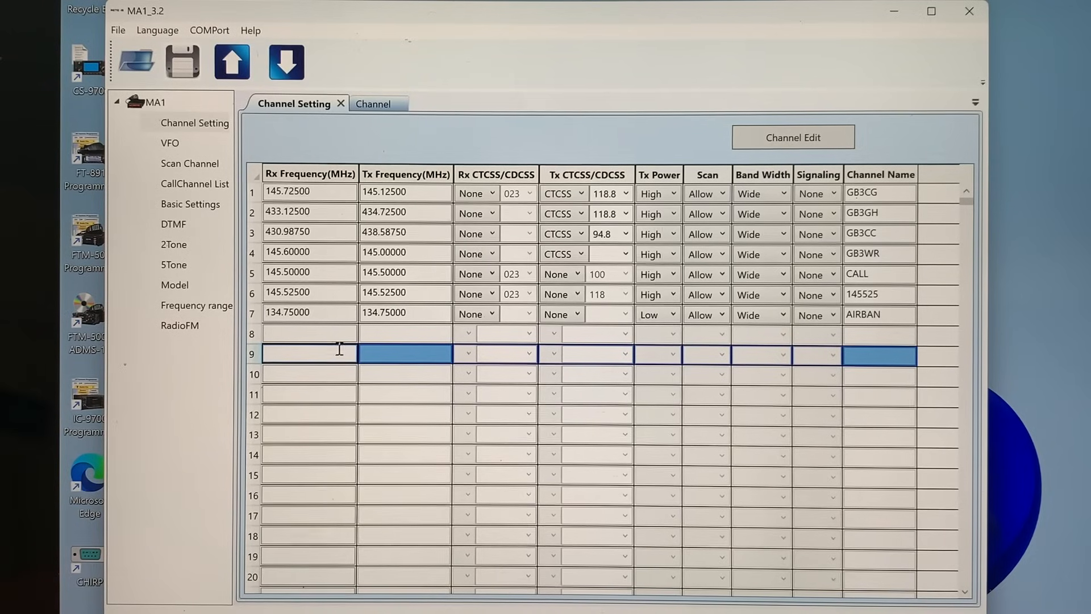
{"action": "left_click", "coordinate": [308, 333]}
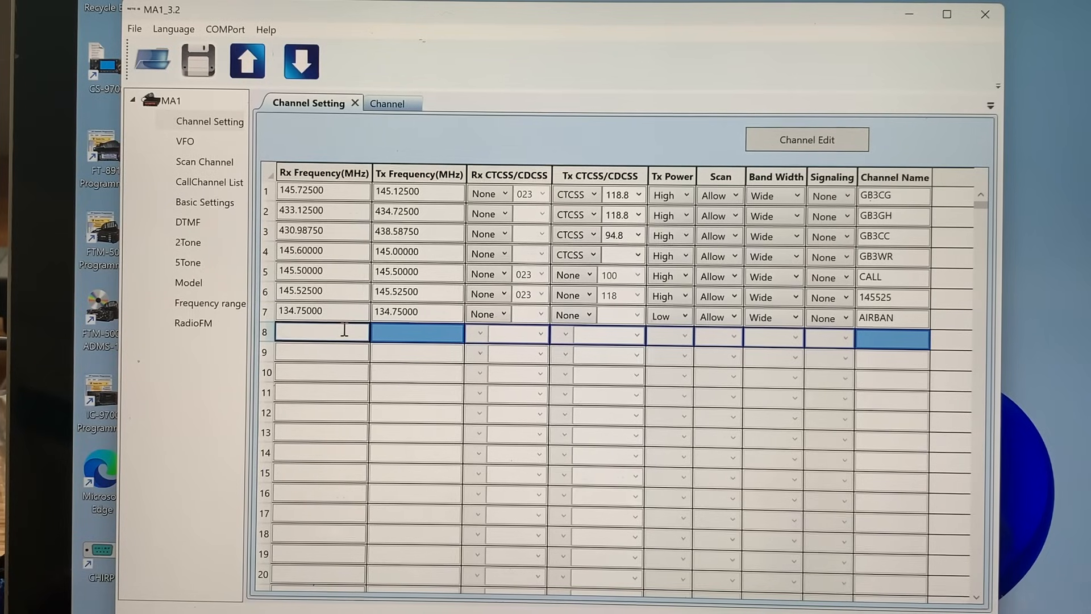
Give channel 8 a 145.72500 MHz receive and 145.12500 MHz transmit frequency.
{"action": "type", "text": "14"}
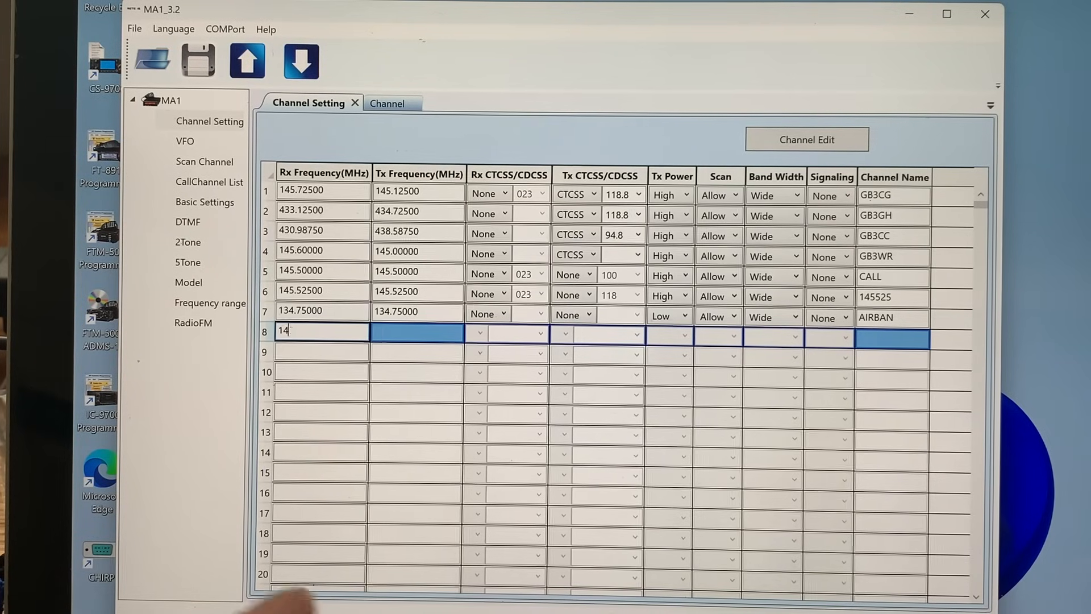
{"action": "type", "text": "5.72500"}
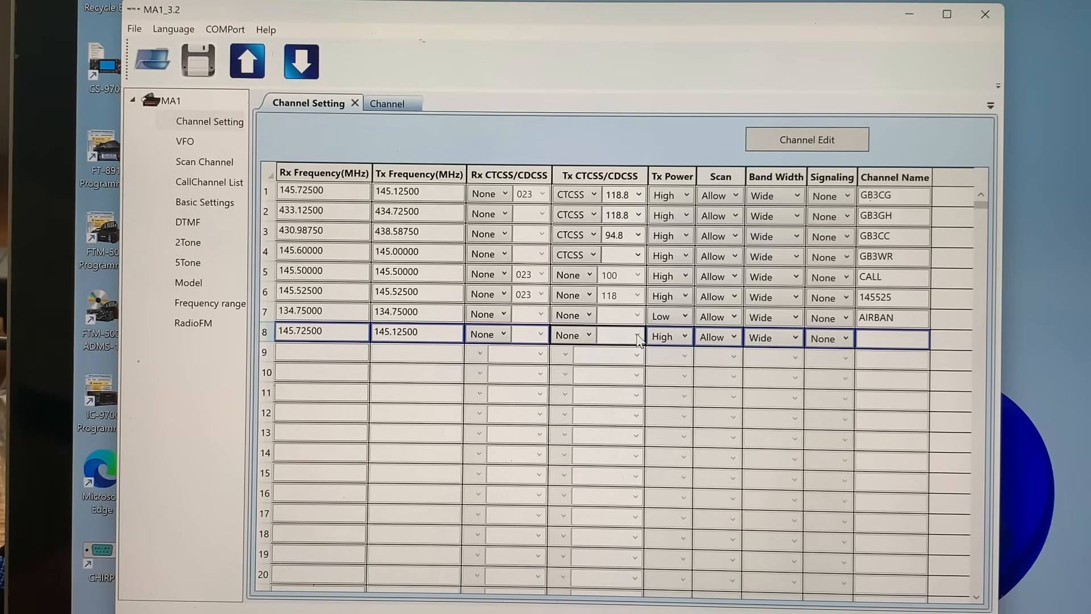
{"action": "left_click", "coordinate": [589, 335]}
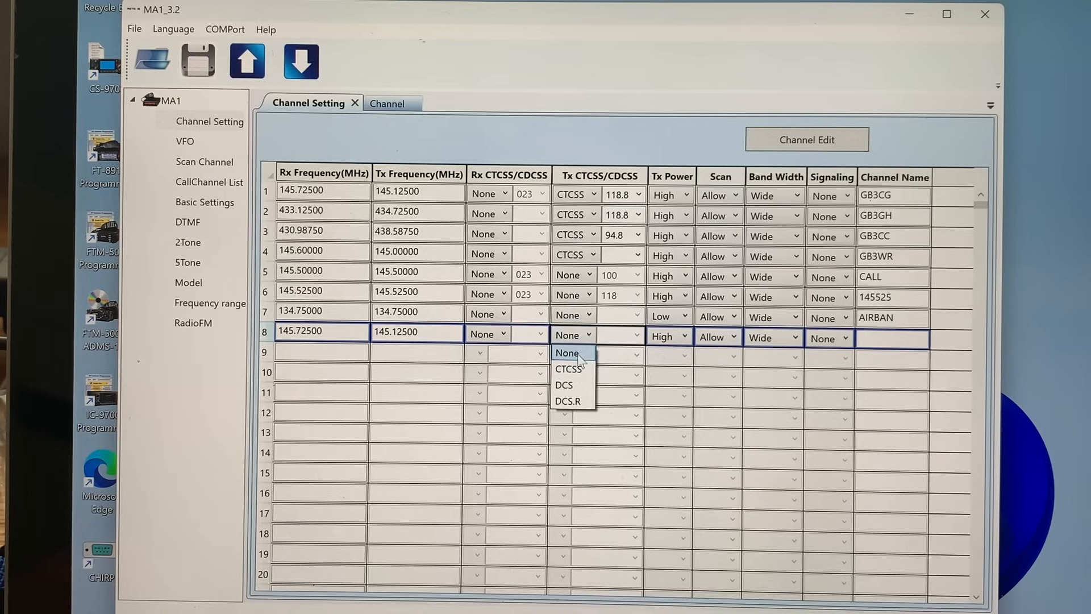
Set channel 8's transmit tone to CTCSS 118.8 and its power to middle.
{"action": "left_click", "coordinate": [568, 369]}
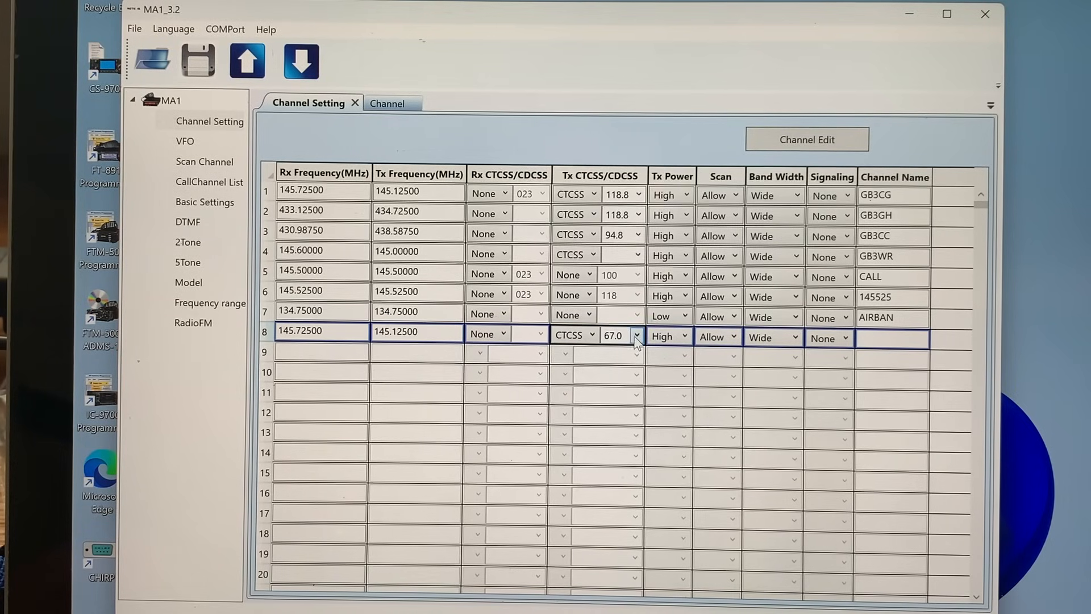
{"action": "left_click", "coordinate": [636, 336]}
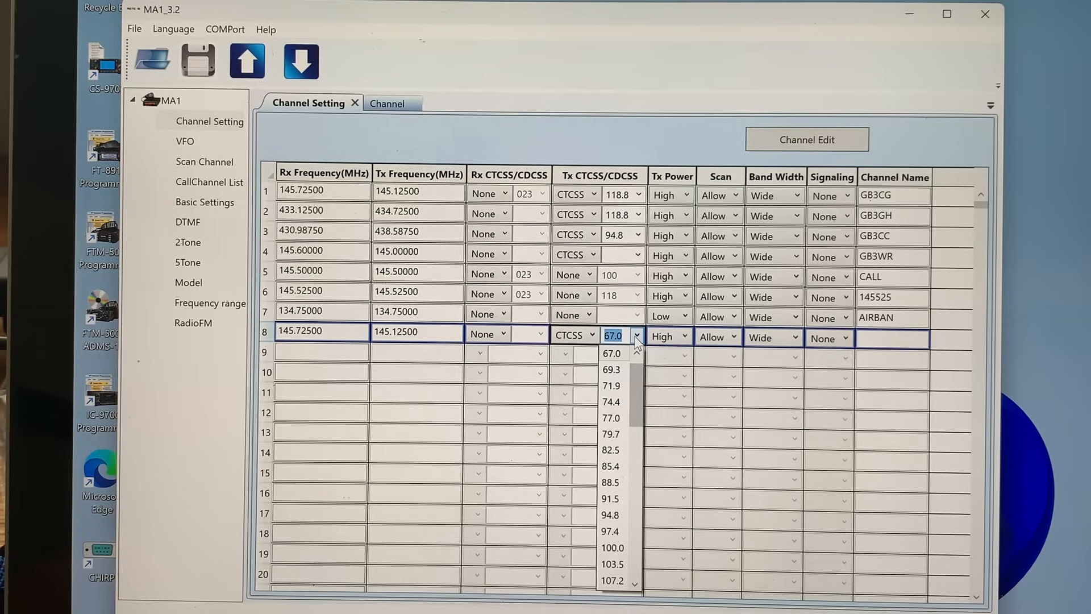
{"action": "mouse_move", "coordinate": [613, 547]}
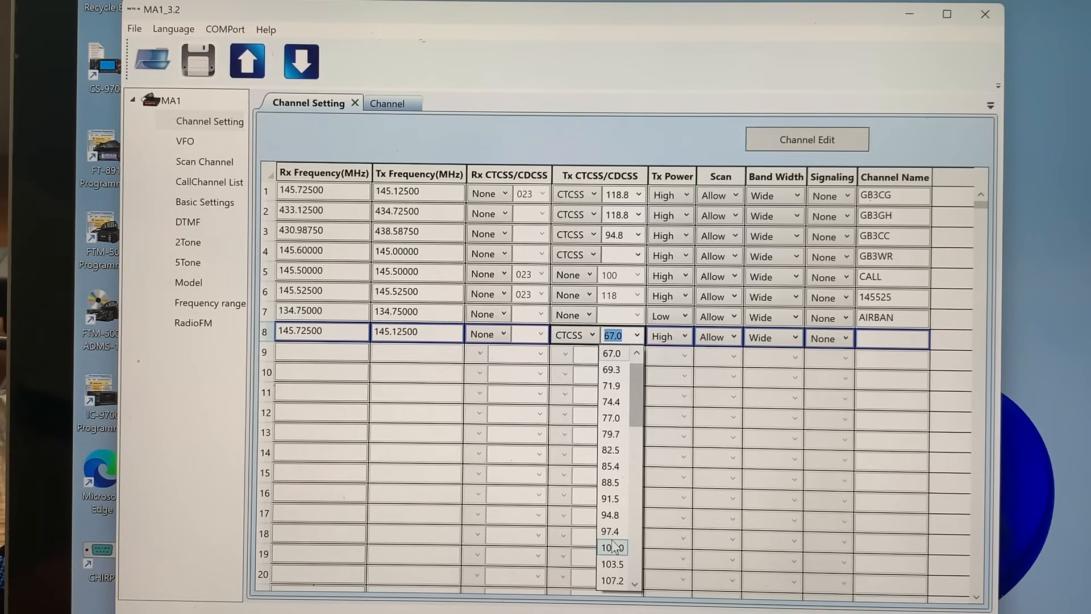
{"action": "scroll", "scroll_direction": "down", "scroll_amount": 3}
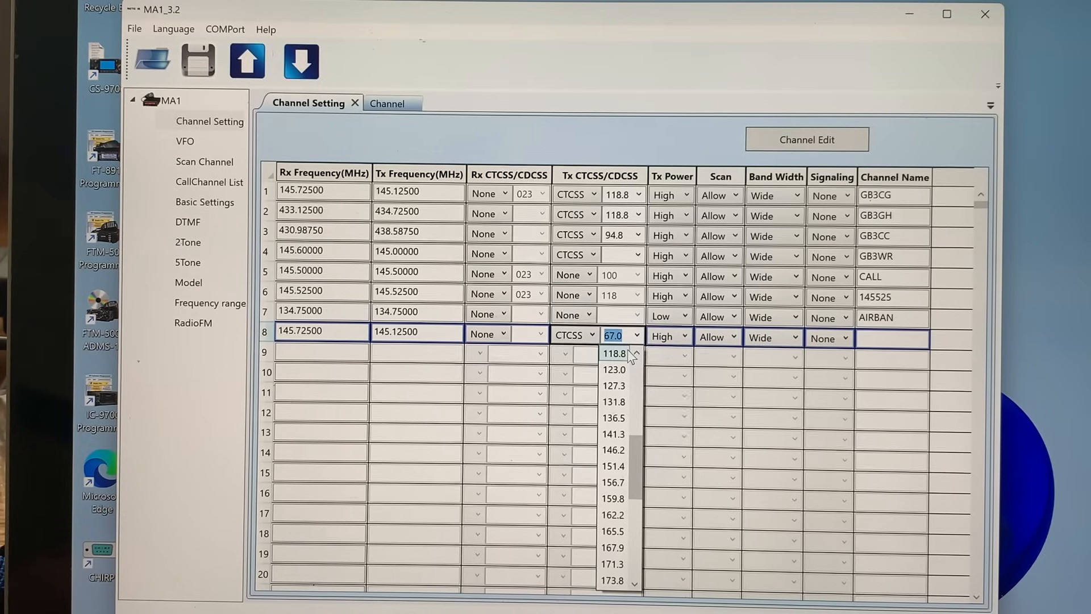
{"action": "left_click", "coordinate": [614, 353]}
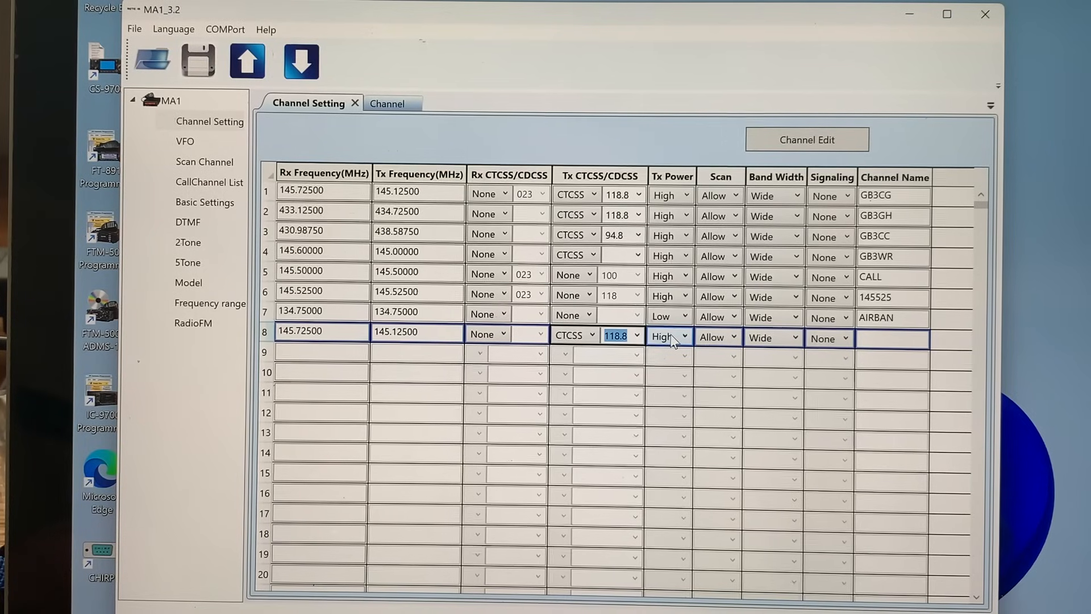
{"action": "left_click", "coordinate": [688, 338]}
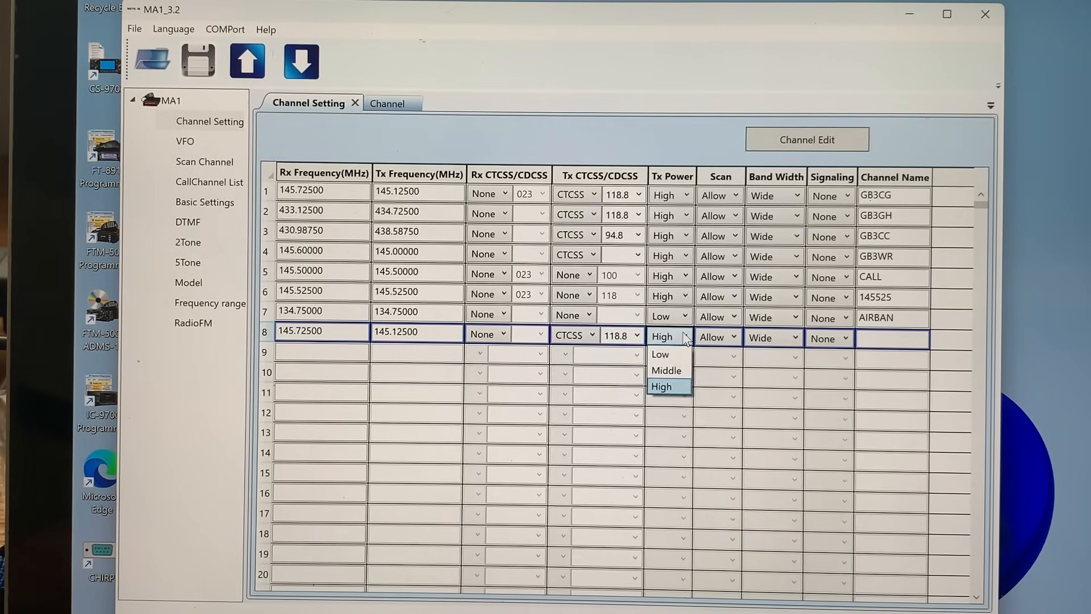
{"action": "left_click", "coordinate": [665, 370]}
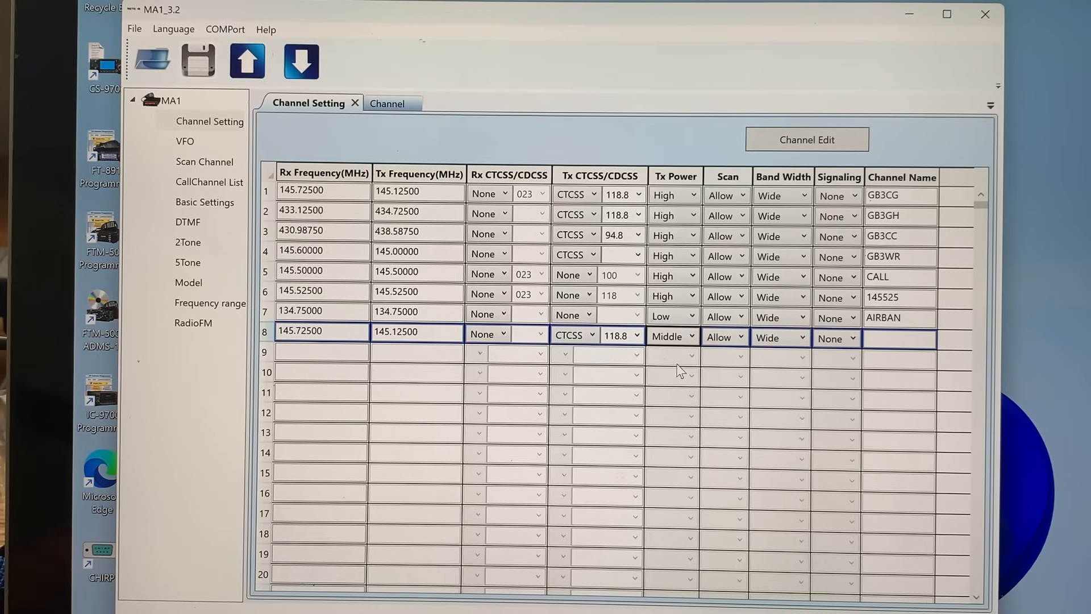
{"action": "mouse_move", "coordinate": [748, 367]}
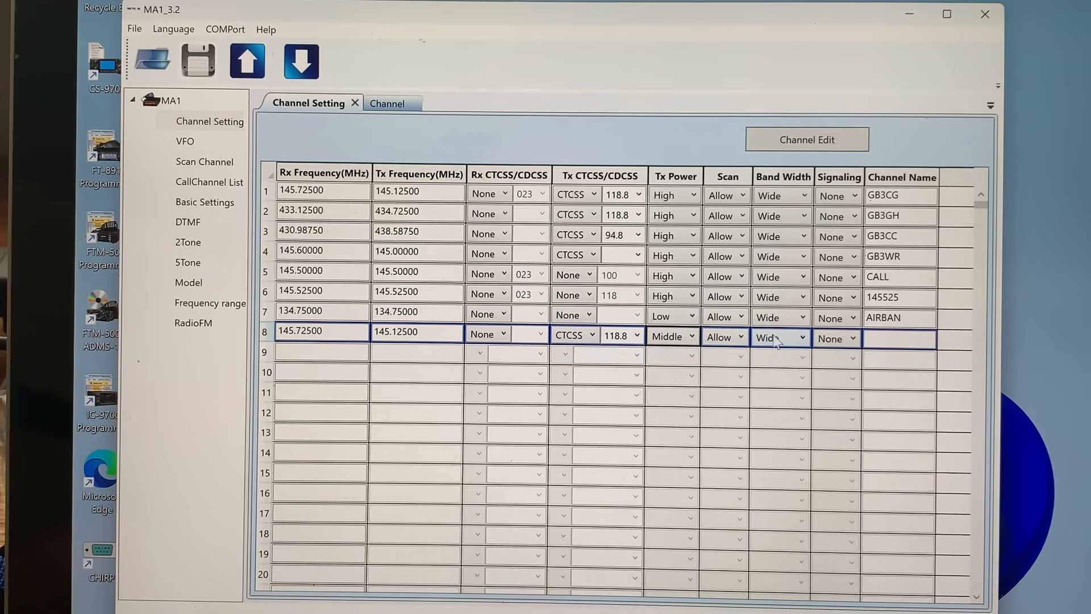
Make channel 8 narrowband and name it GB3CG2.
{"action": "left_click", "coordinate": [800, 338]}
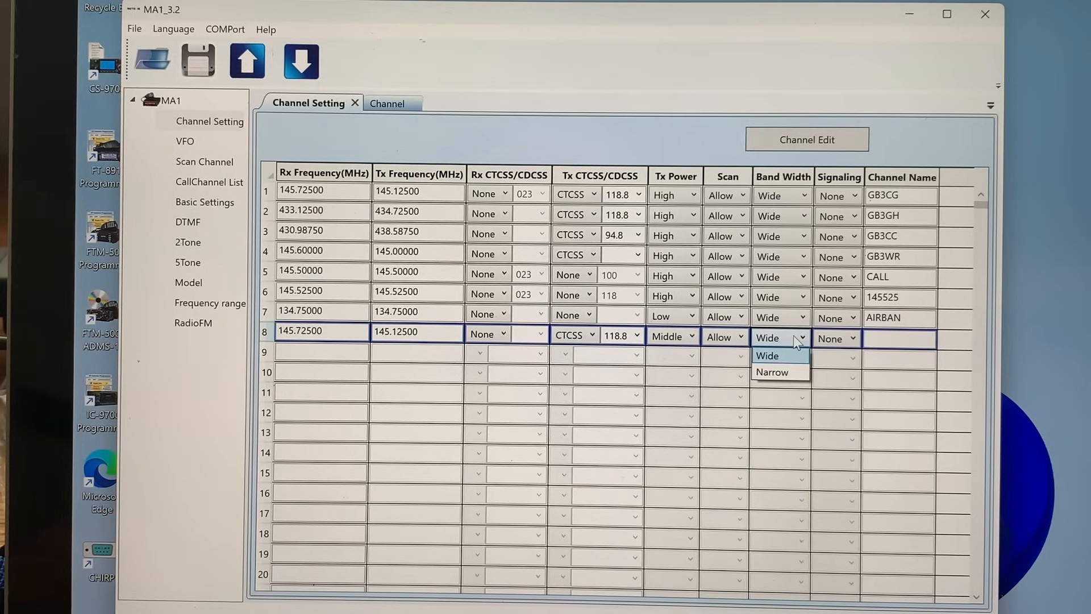
{"action": "left_click", "coordinate": [768, 356]}
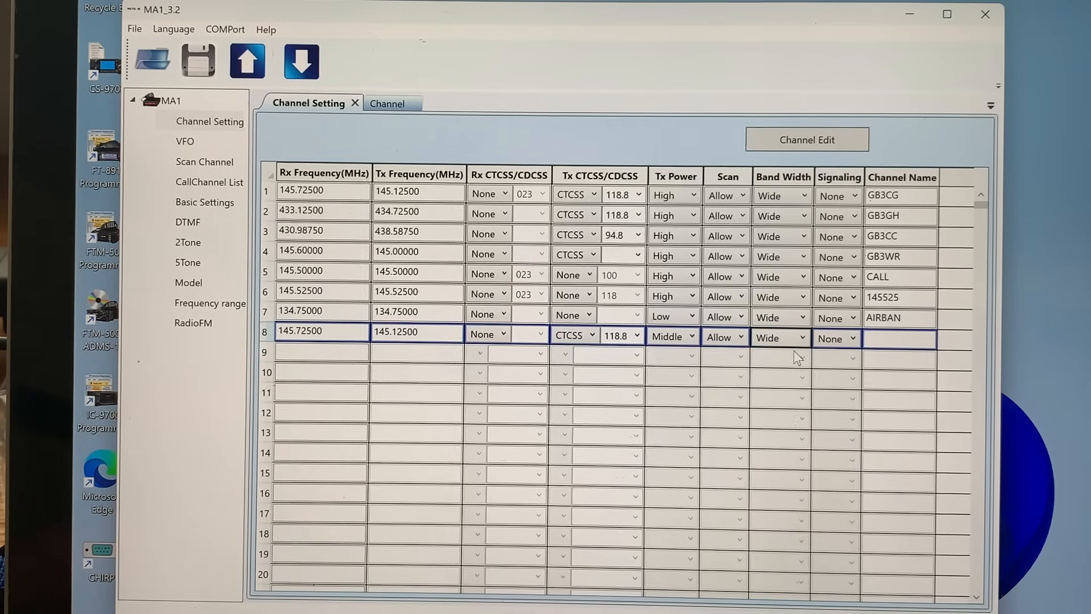
{"action": "left_click", "coordinate": [800, 354]}
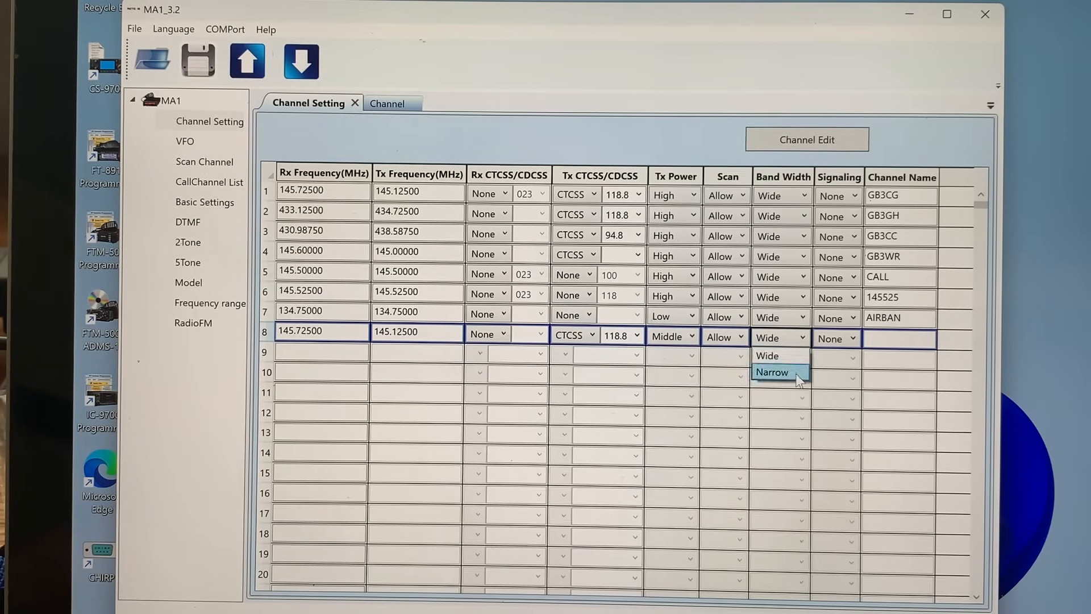
{"action": "left_click", "coordinate": [771, 371]}
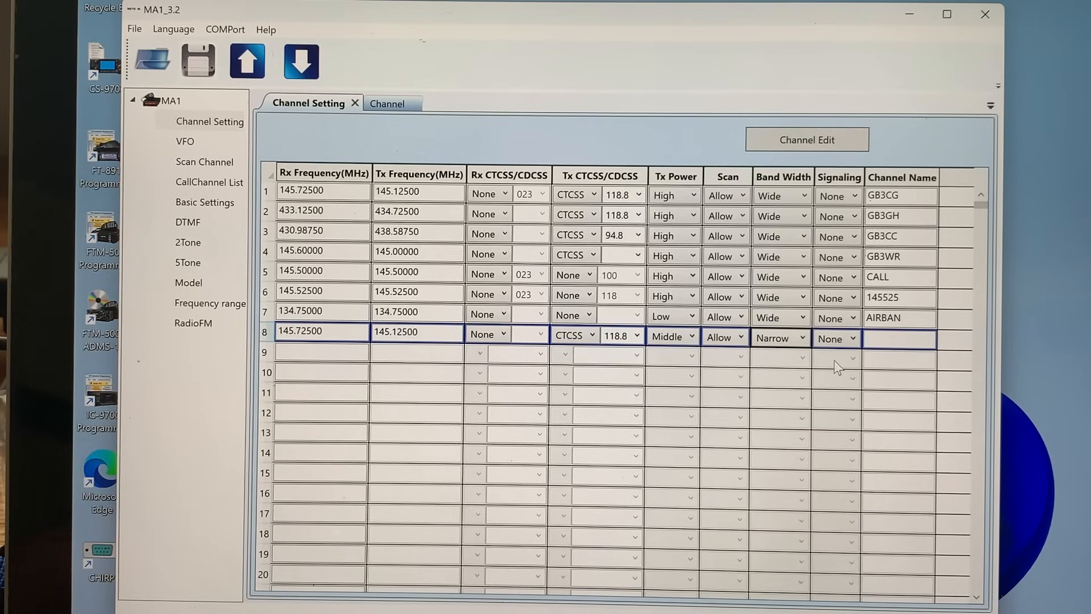
{"action": "left_click", "coordinate": [899, 338]}
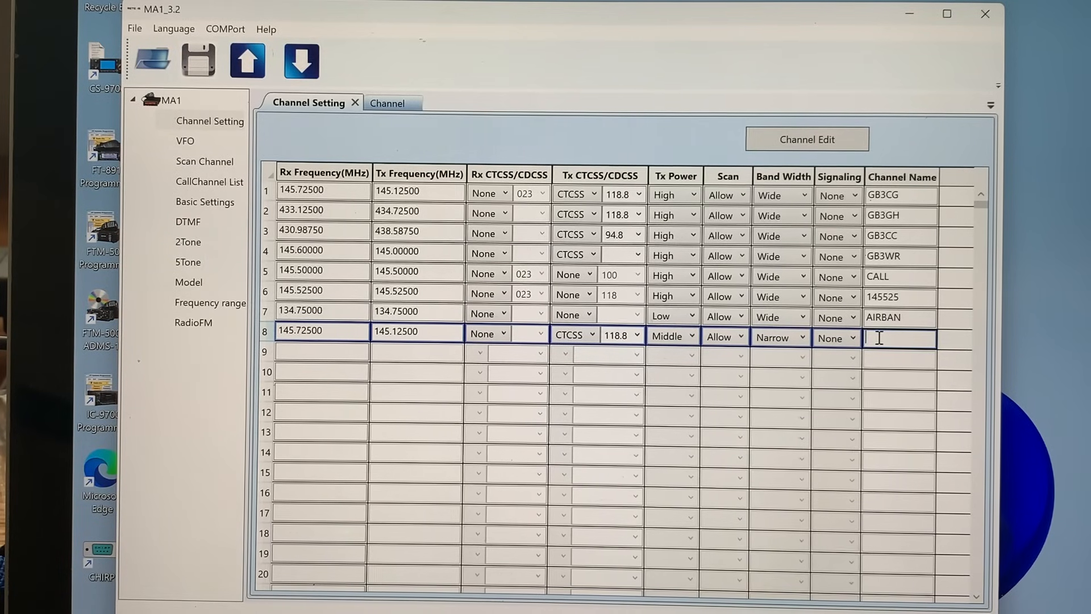
{"action": "type", "text": "GB3"}
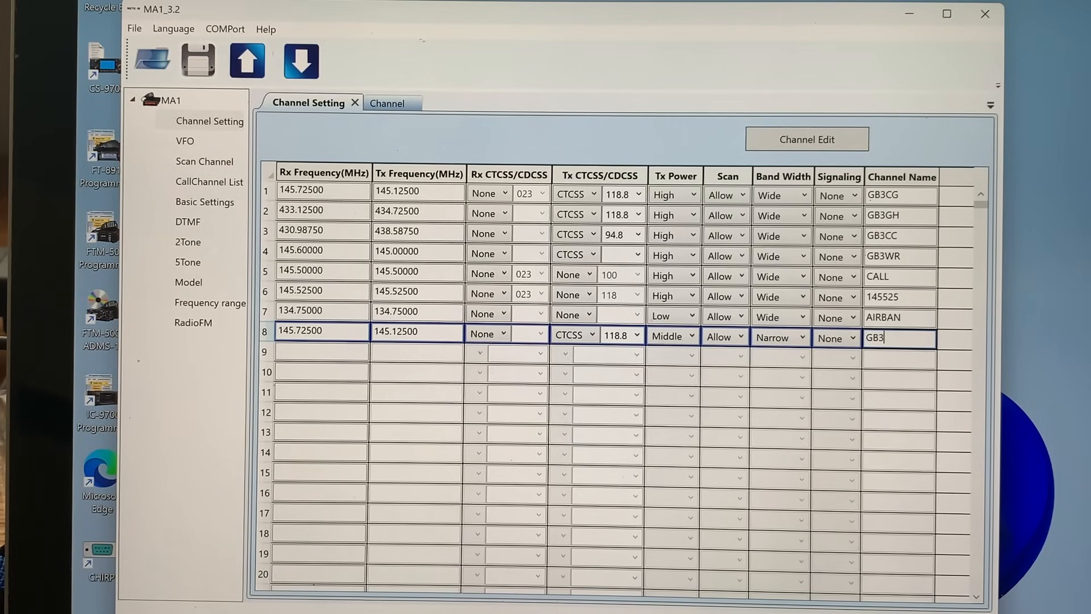
{"action": "type", "text": "CG2"}
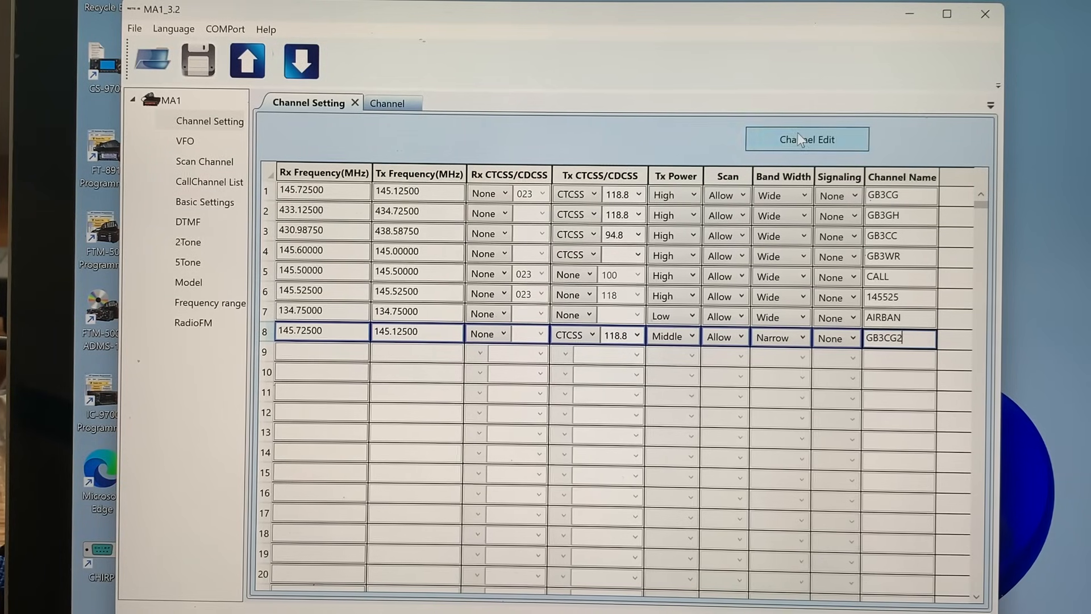
Open Channel Edit to review channel 8: GB3CG2, narrow bandwidth, 118.8 tone.
{"action": "left_click", "coordinate": [806, 140]}
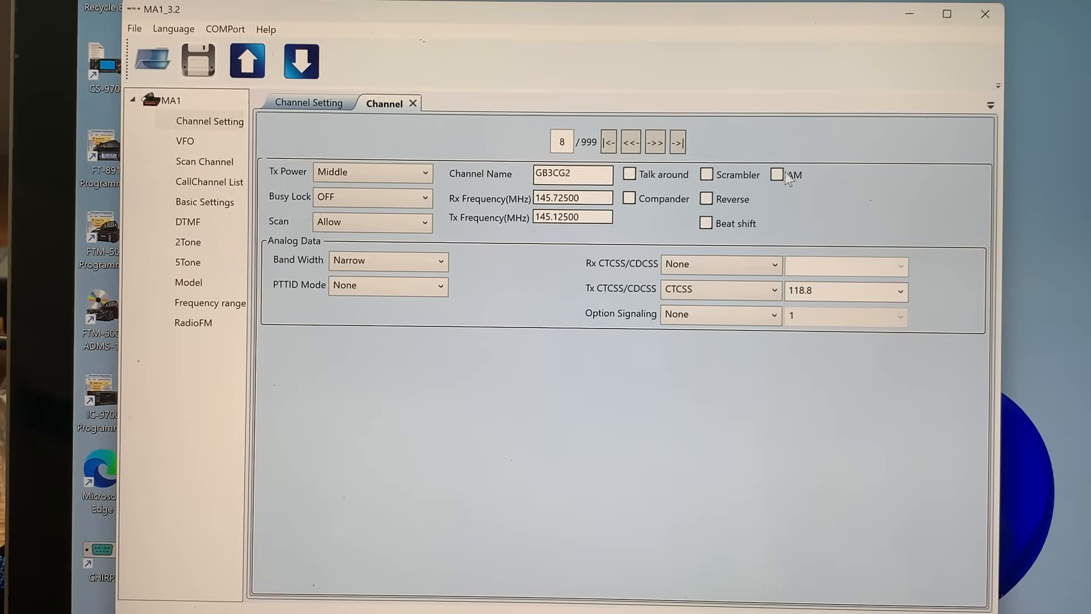
{"action": "mouse_move", "coordinate": [781, 229]}
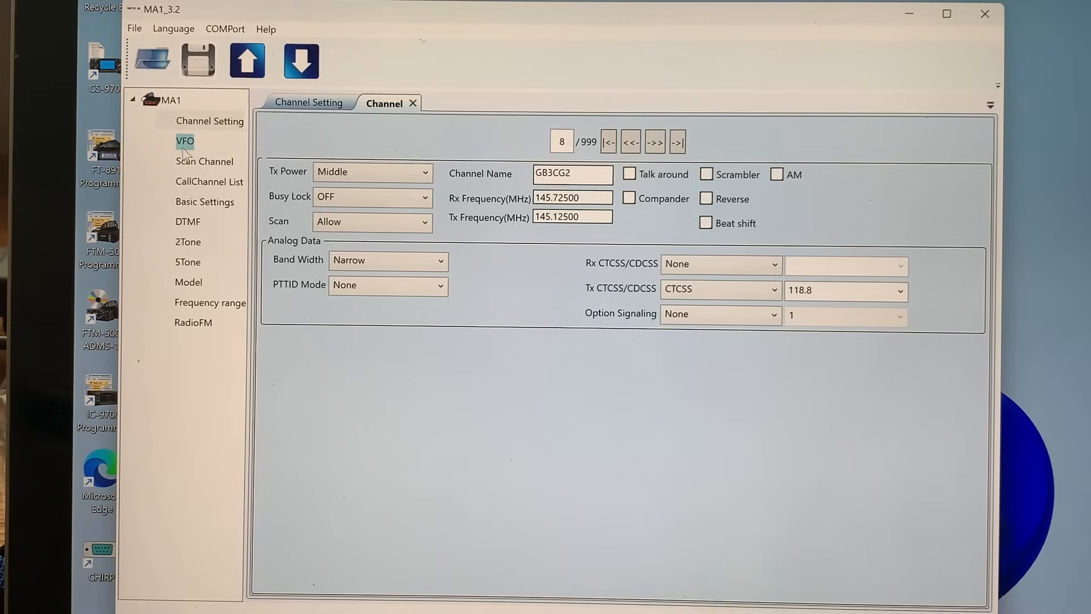
Open the VFO settings and browse the 450M, 150M R and 450M R band tabs.
{"action": "left_click", "coordinate": [185, 140]}
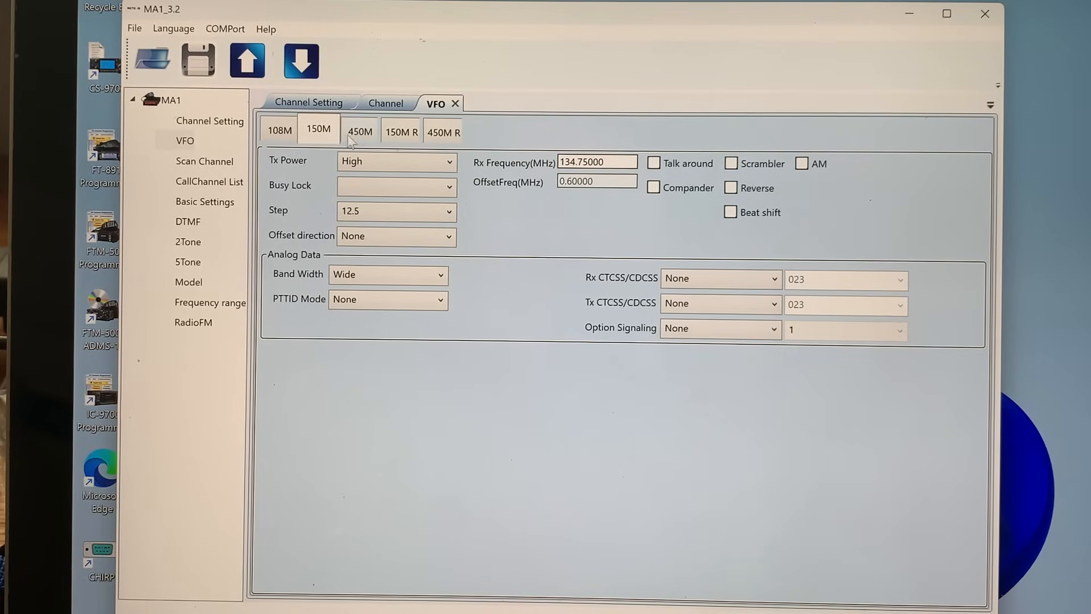
{"action": "left_click", "coordinate": [359, 130]}
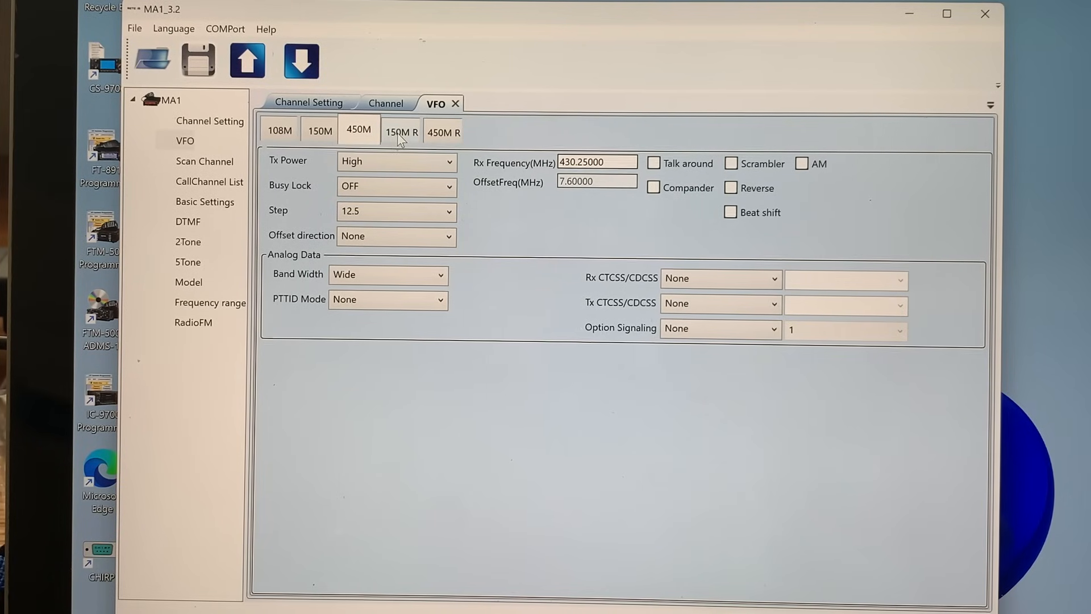
{"action": "left_click", "coordinate": [442, 130]}
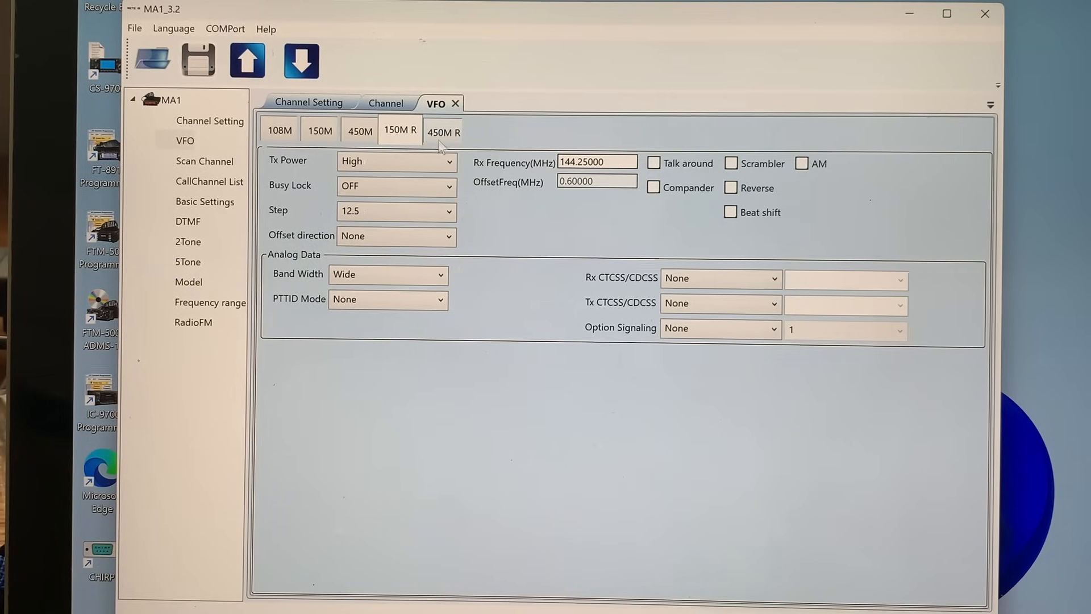
{"action": "left_click", "coordinate": [442, 131]}
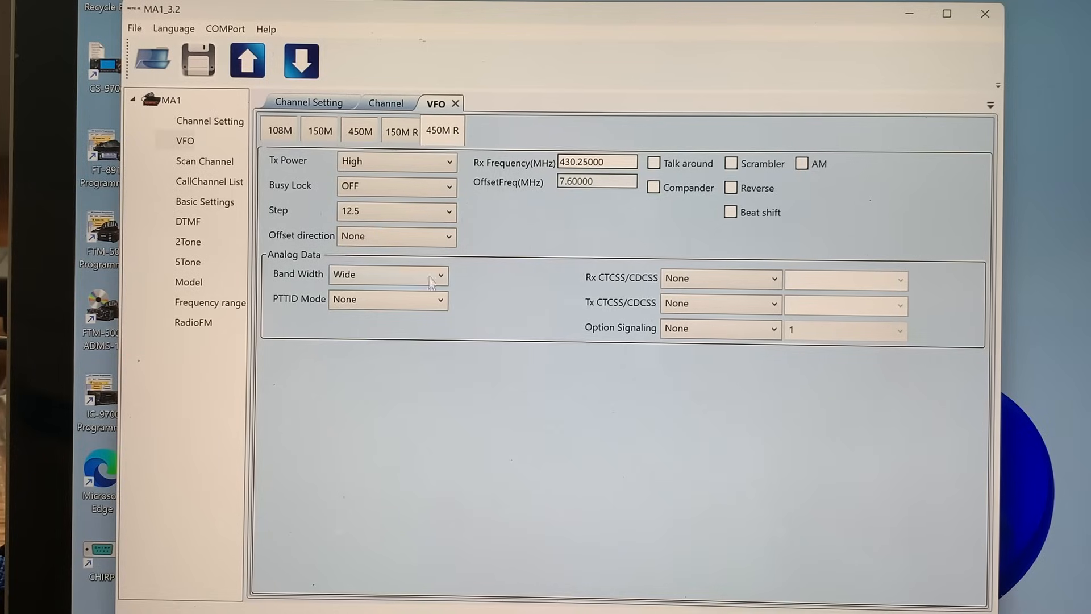
{"action": "left_click", "coordinate": [205, 161]}
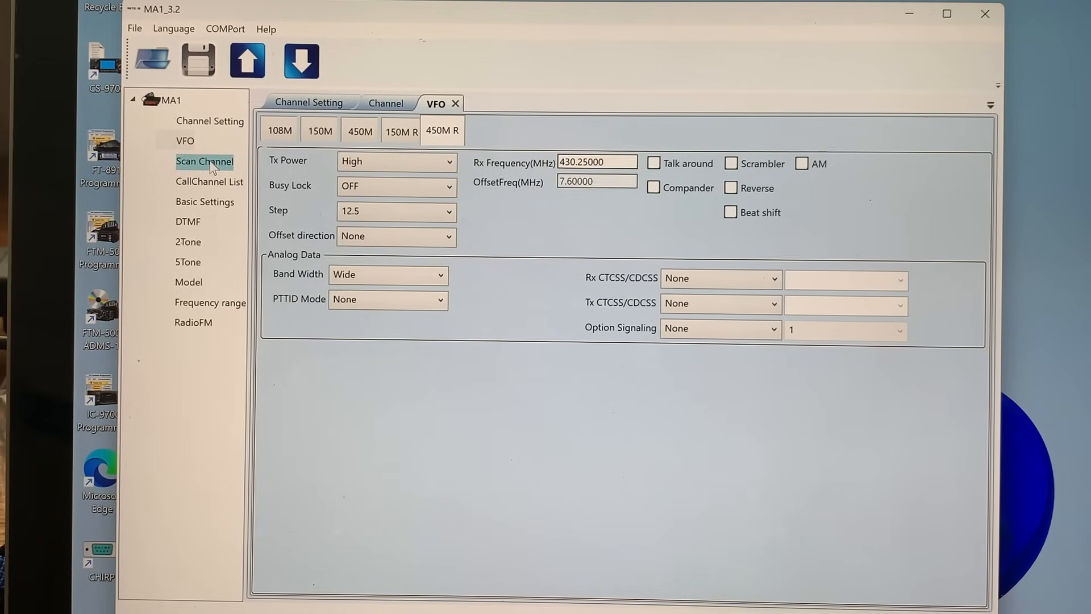
Browse the Scan Channel and CallChannel List pages, ending on Basic Settings.
{"action": "left_click", "coordinate": [204, 161]}
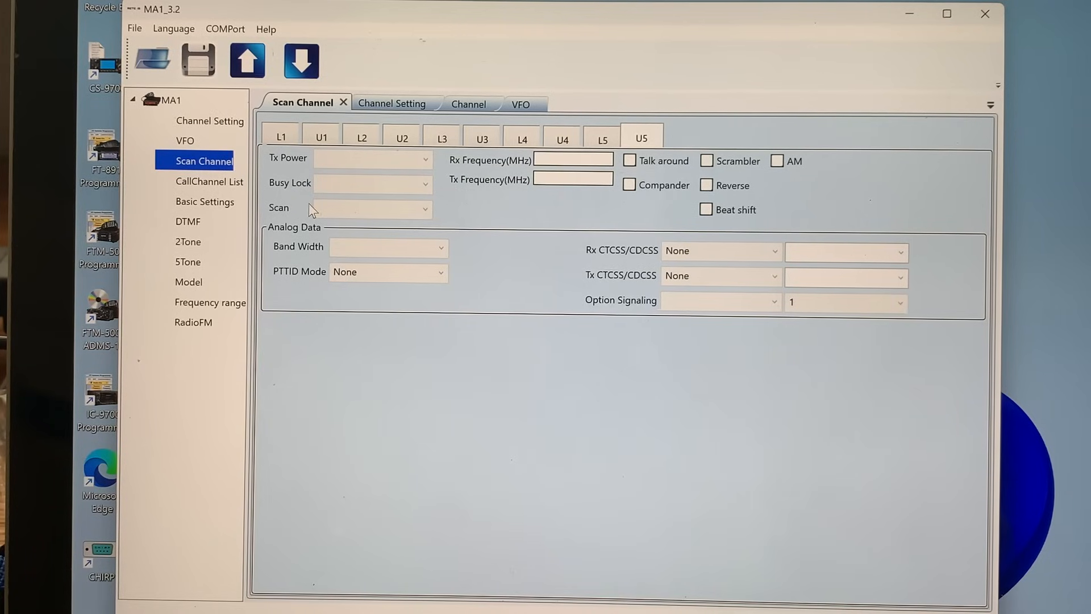
{"action": "left_click", "coordinate": [209, 182]}
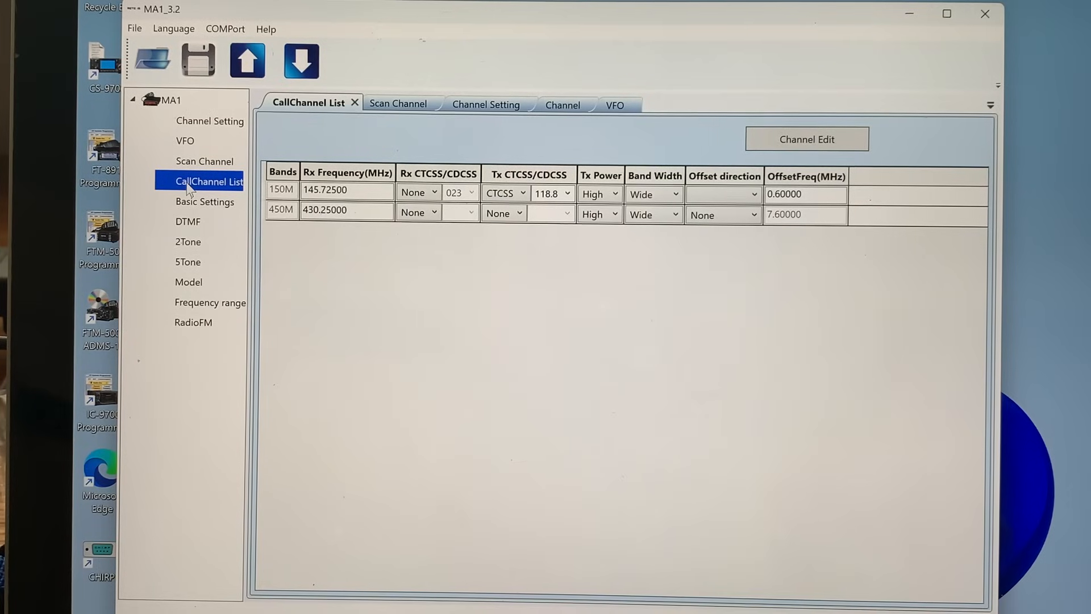
{"action": "left_click", "coordinate": [204, 201]}
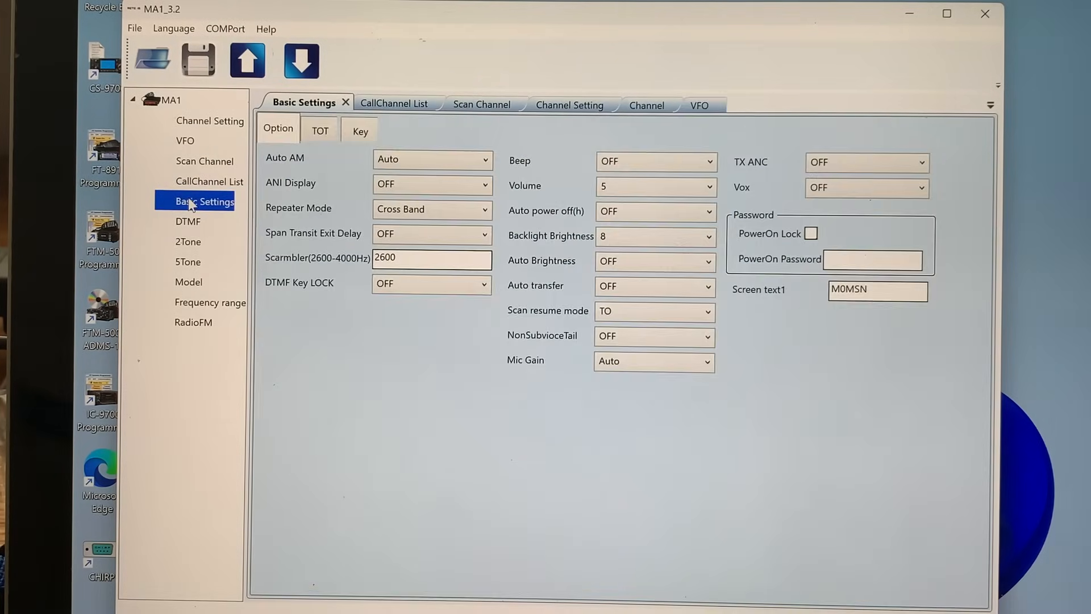
{"action": "mouse_move", "coordinate": [511, 430]}
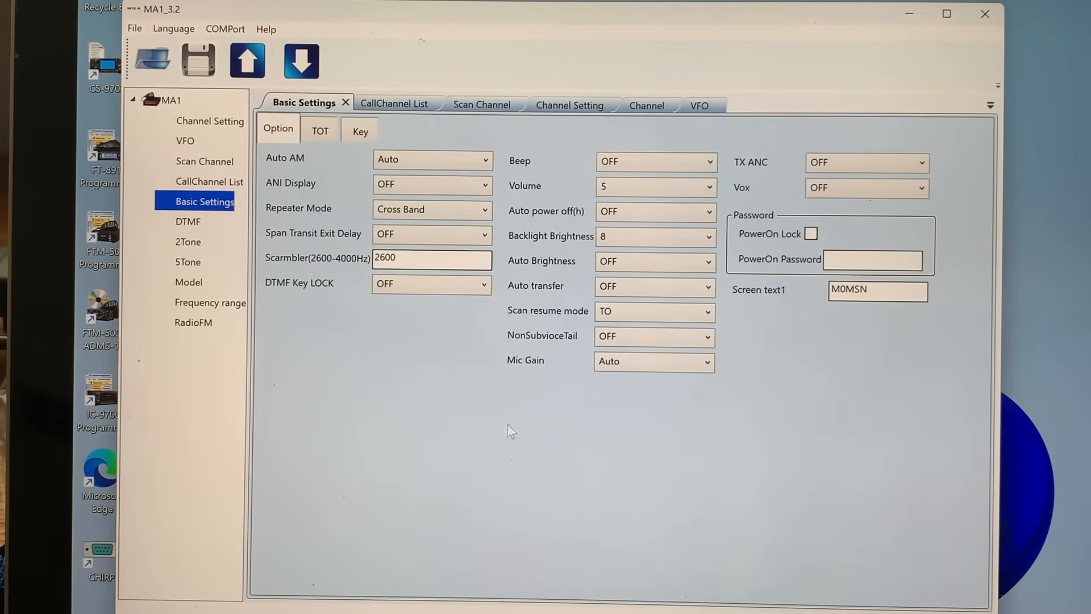
{"action": "mouse_move", "coordinate": [519, 218]}
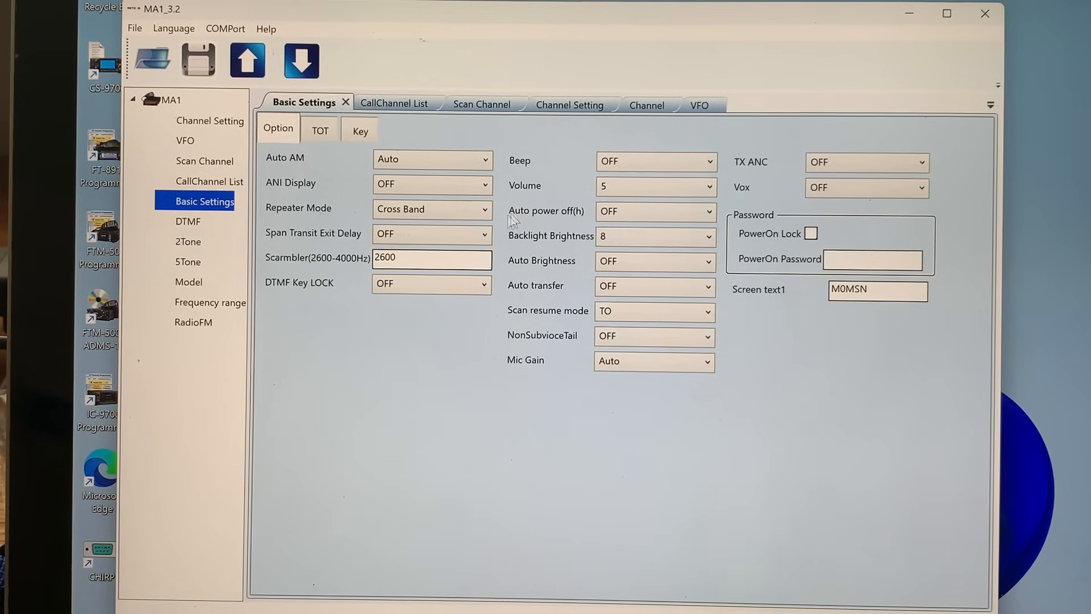
{"action": "left_click", "coordinate": [186, 223]}
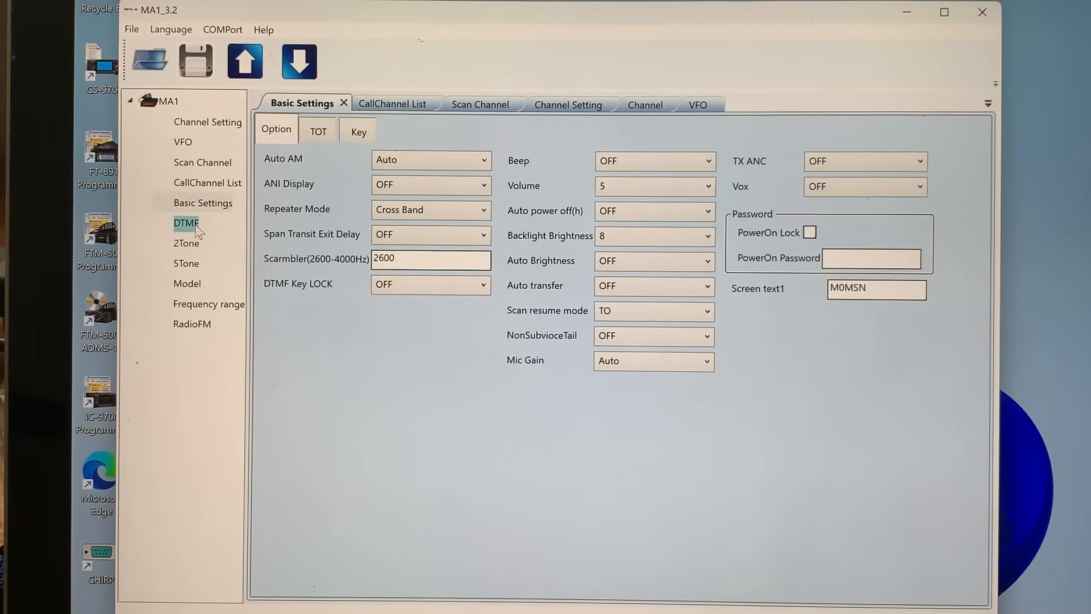
Review the DTMF, Model and RadioFM pages, close RadioFM, and return to the channel table.
{"action": "left_click", "coordinate": [186, 223]}
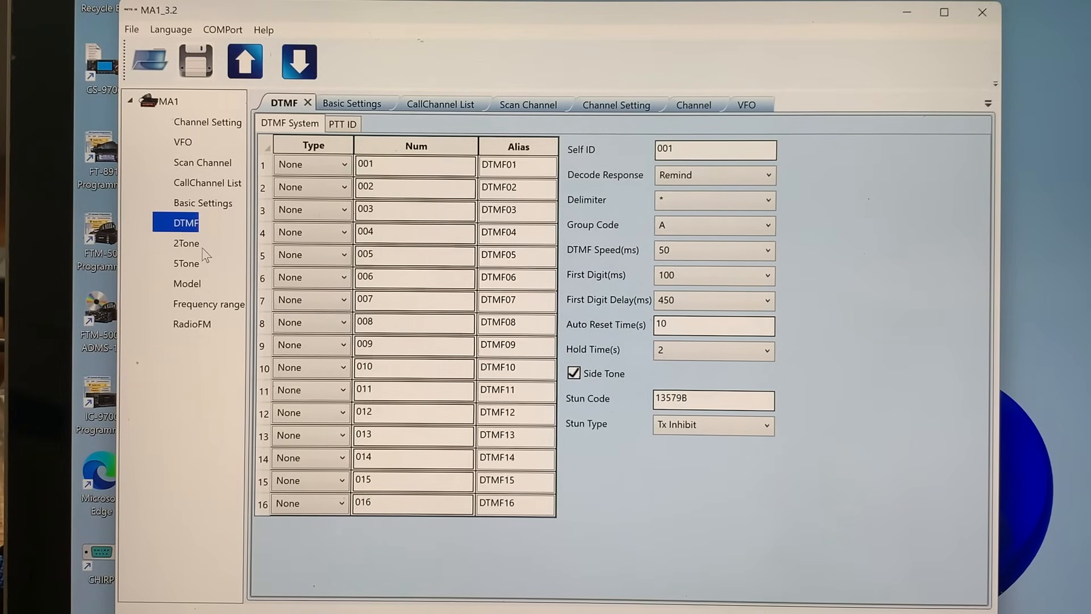
{"action": "left_click", "coordinate": [186, 283]}
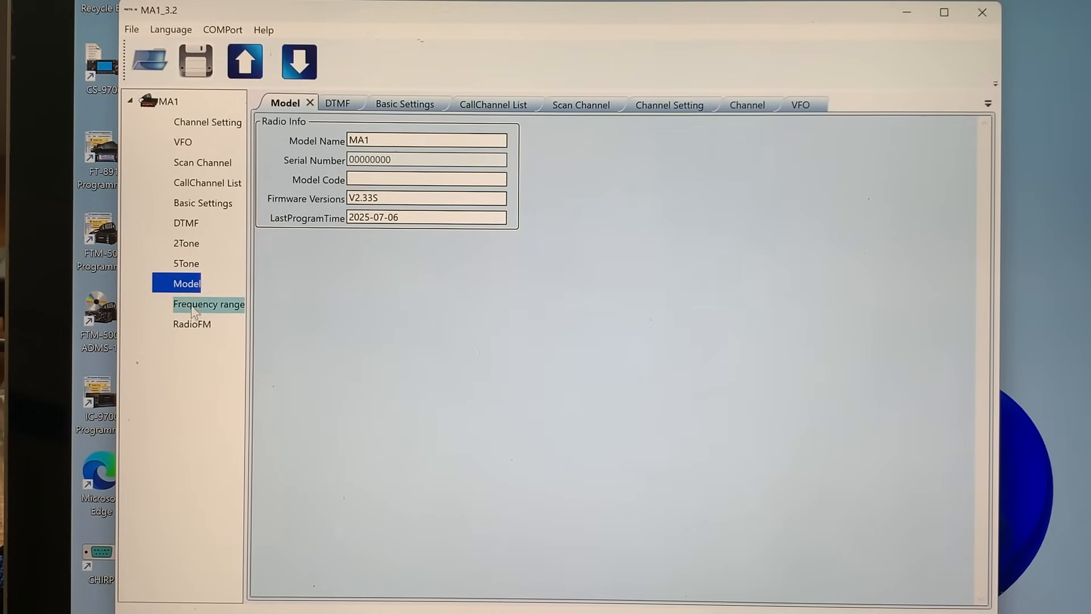
{"action": "left_click", "coordinate": [192, 323]}
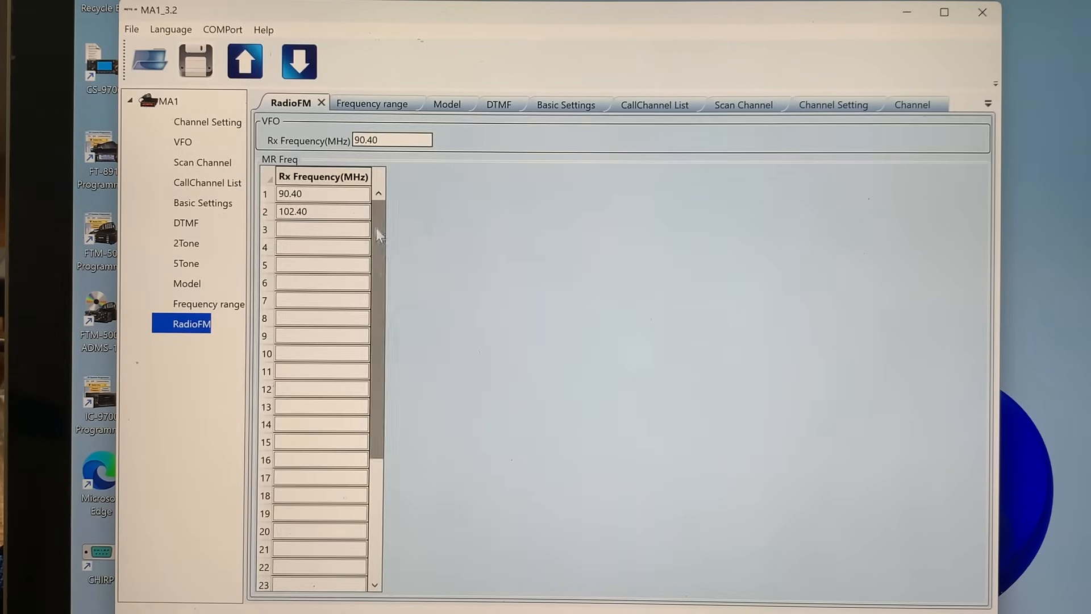
{"action": "mouse_move", "coordinate": [344, 76]}
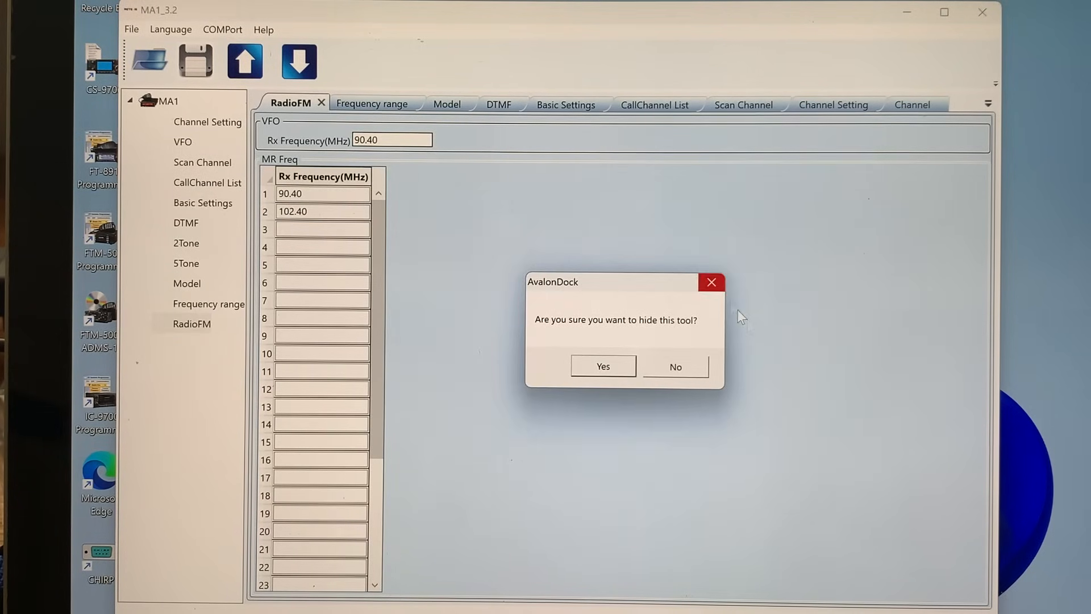
{"action": "left_click", "coordinate": [602, 367]}
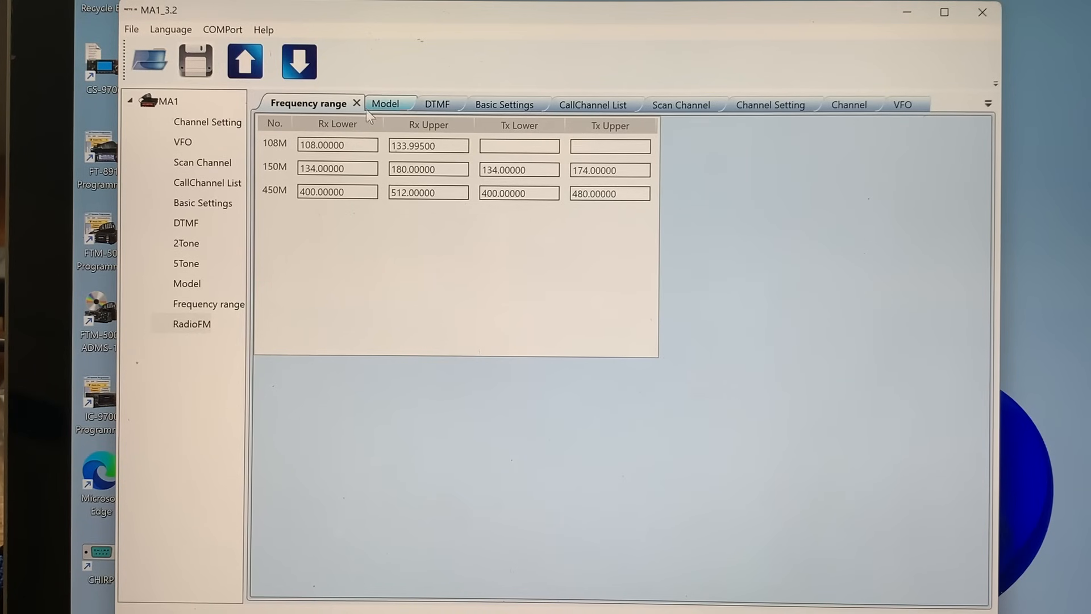
{"action": "left_click", "coordinate": [208, 122]}
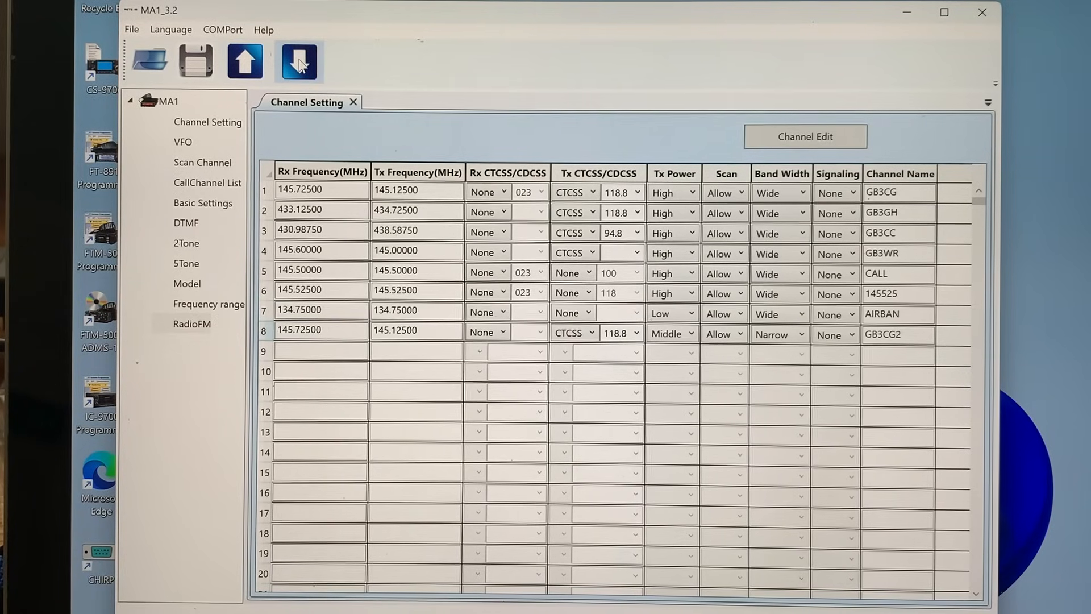
{"action": "mouse_move", "coordinate": [298, 62]}
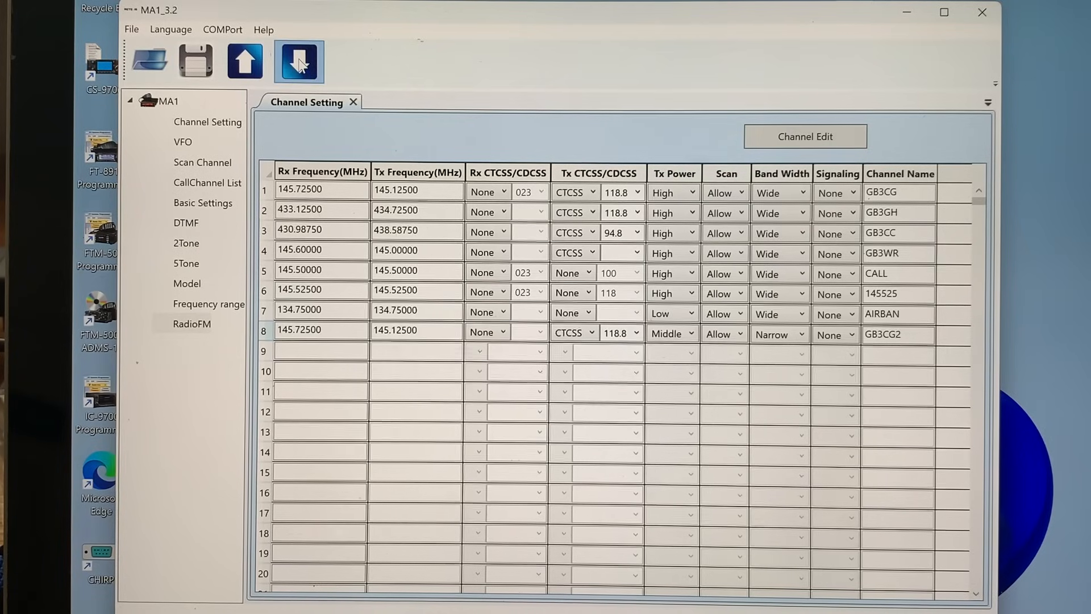
Write the eight-channel table, including channel 8 GB3CG2, to the radio.
{"action": "left_click", "coordinate": [298, 61]}
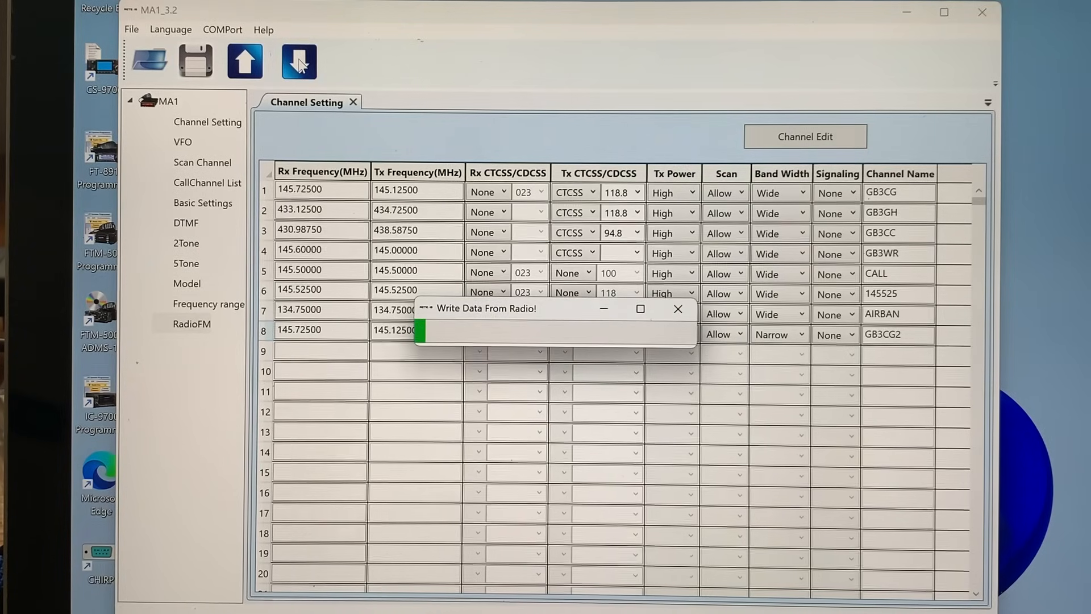